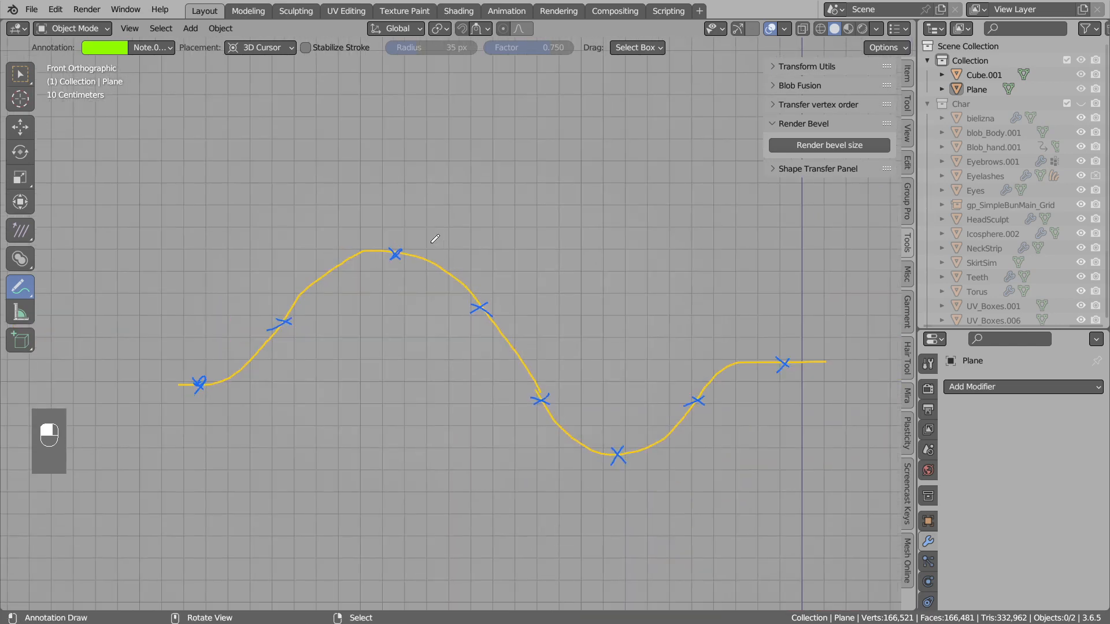
pyautogui.moveTo(422, 284)
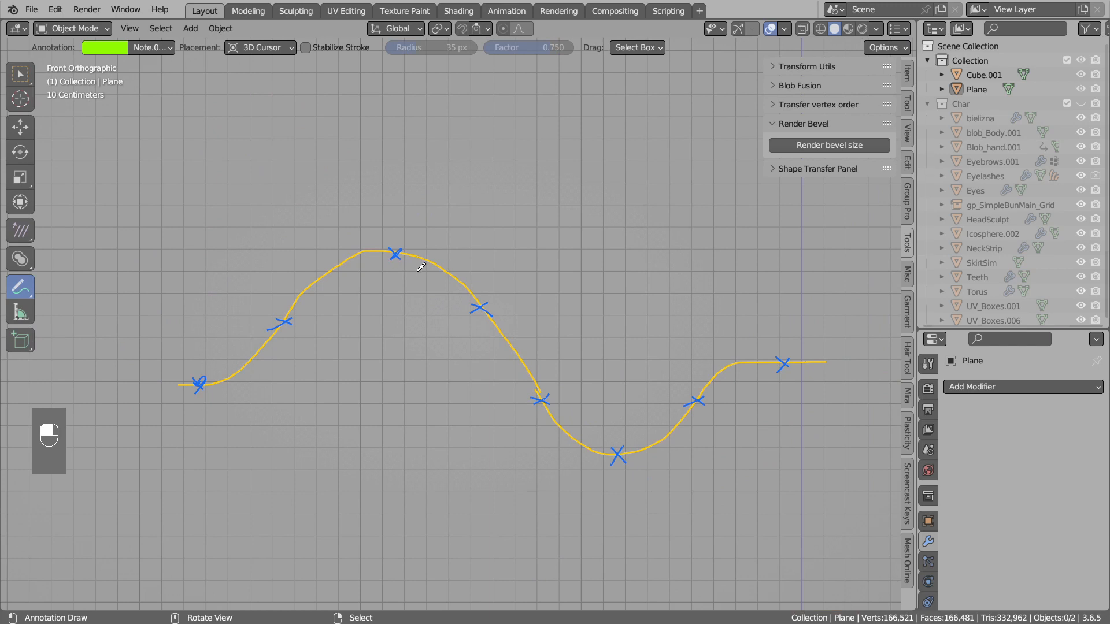
pyautogui.moveTo(169, 395)
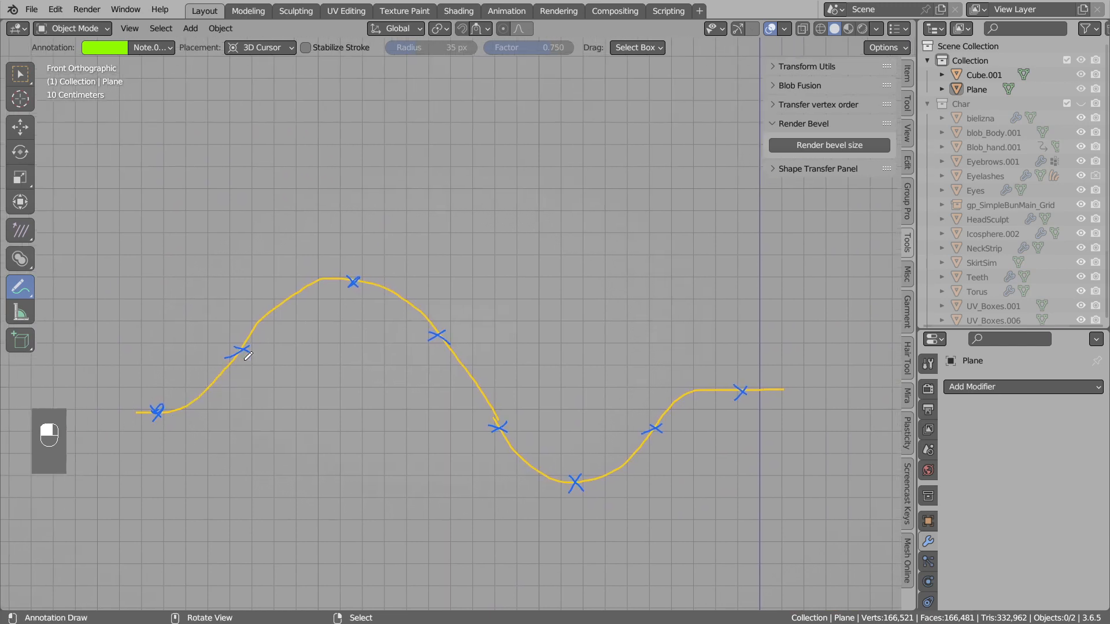
pyautogui.moveTo(204, 396)
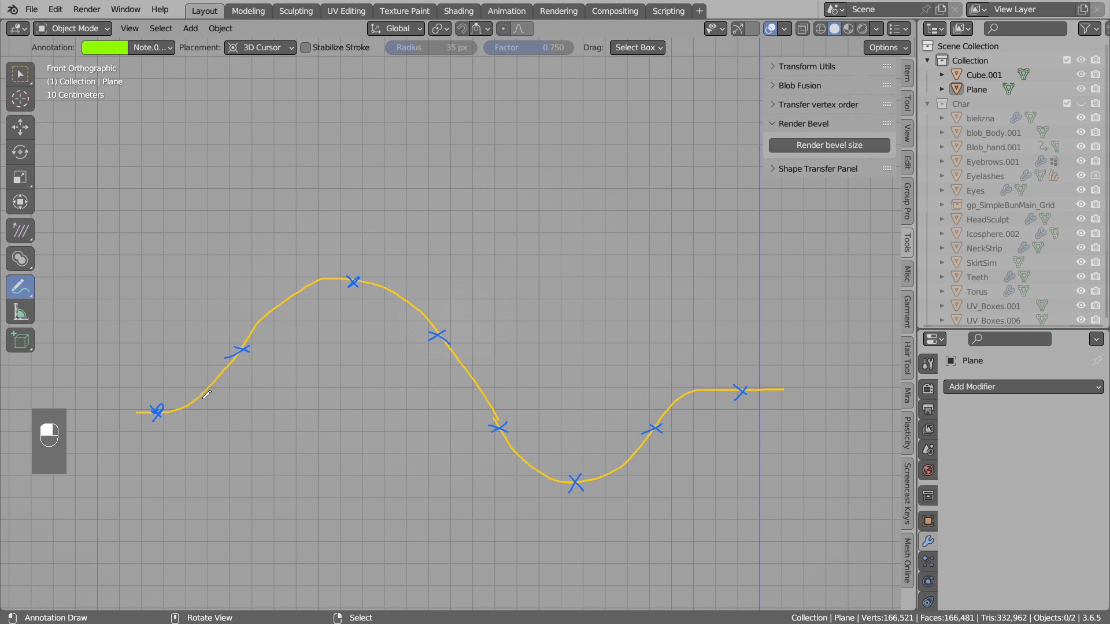
# - Trace the orange wave's first rise, peak and descent toward the trough with green strokes
pyautogui.moveTo(206, 397); pyautogui.dragTo(357, 278)
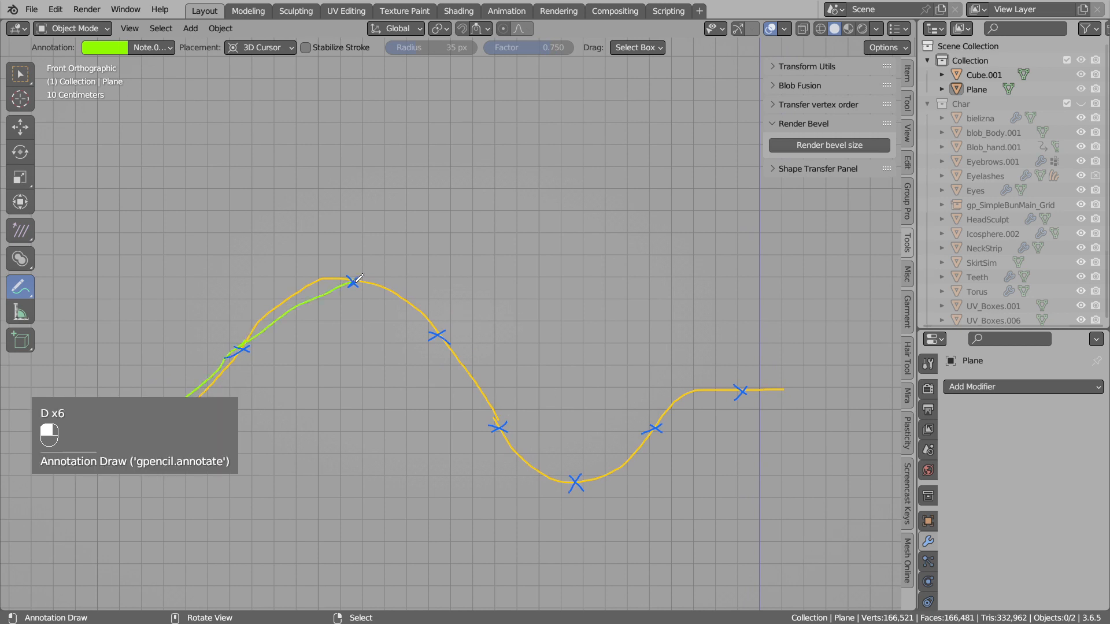
pyautogui.moveTo(354, 284); pyautogui.dragTo(577, 474)
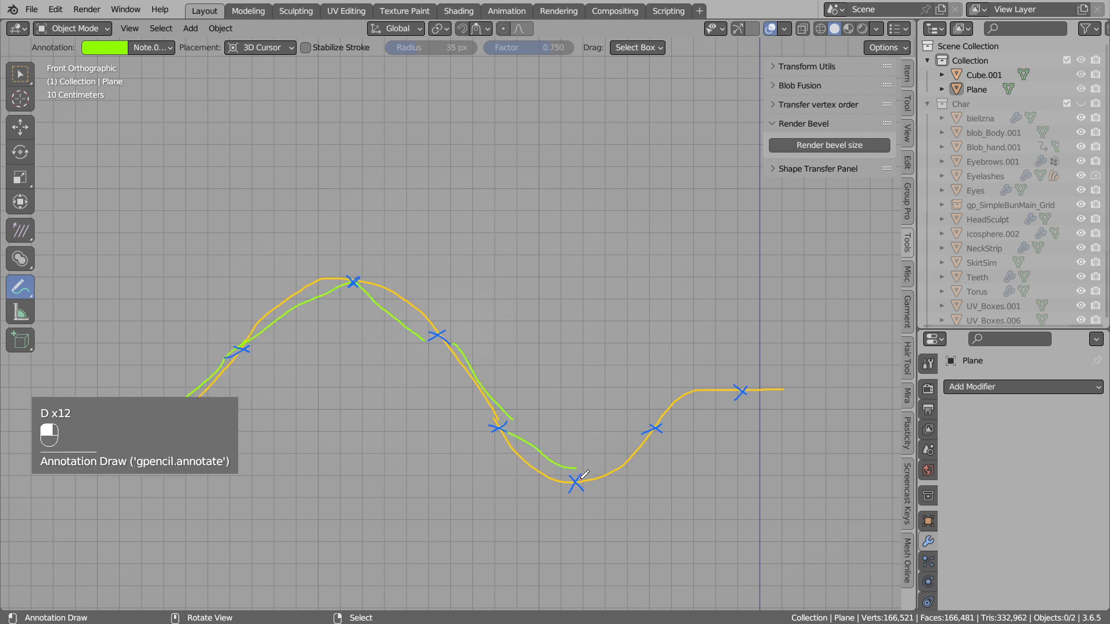
pyautogui.moveTo(496, 432); pyautogui.dragTo(736, 389)
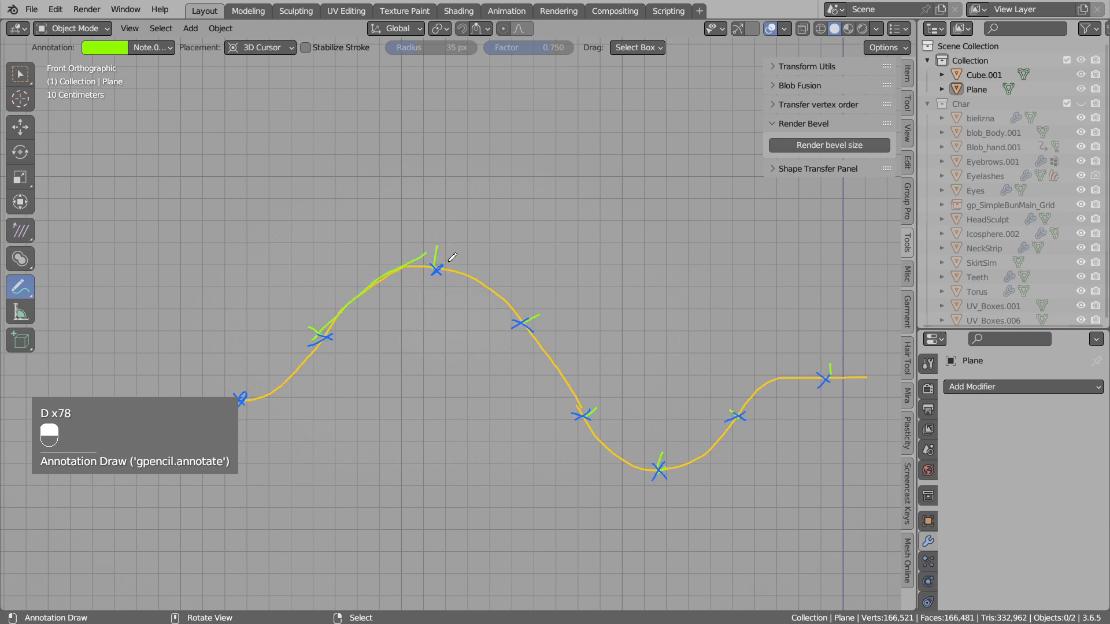
# - Sketch green marks down the slope and into the trough, later undone back to the peak
pyautogui.moveTo(436, 255); pyautogui.dragTo(538, 311)
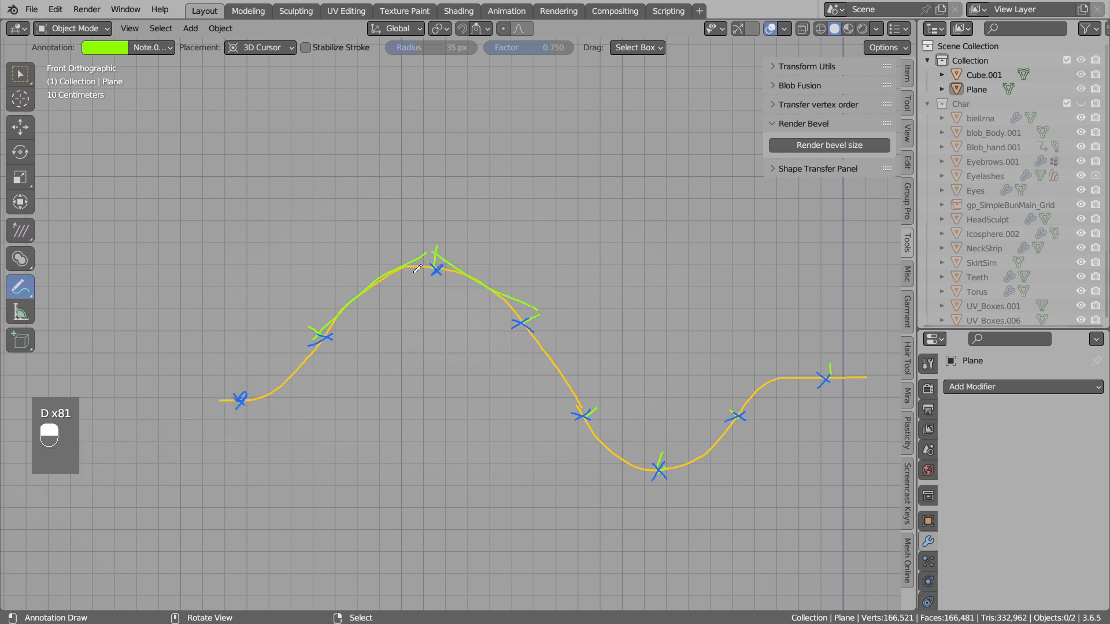
pyautogui.moveTo(436, 254); pyautogui.dragTo(588, 387)
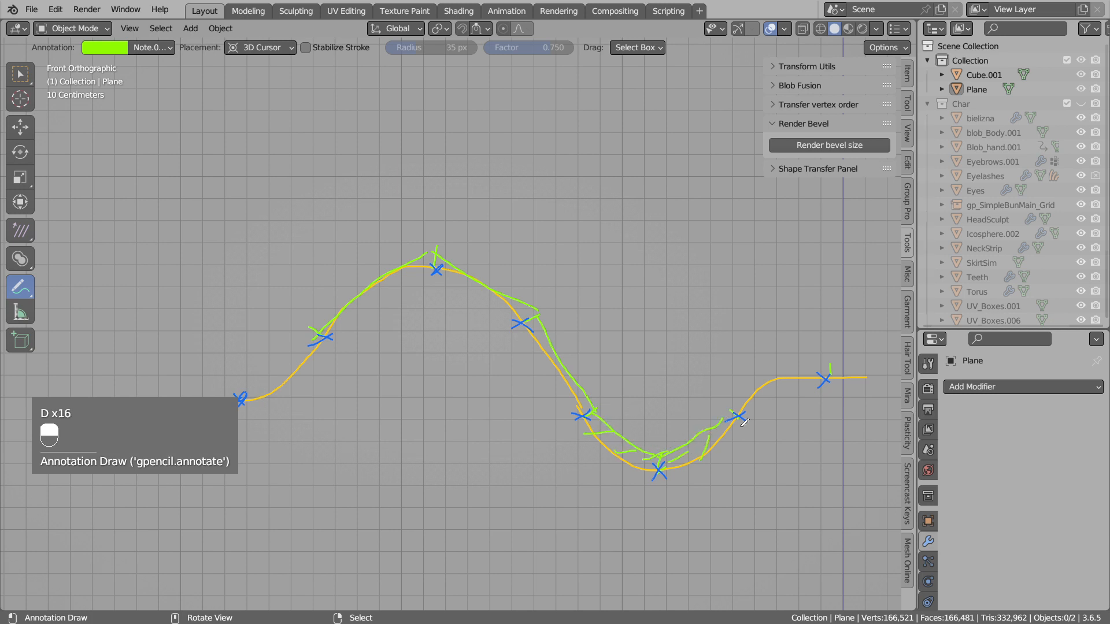
pyautogui.moveTo(737, 417); pyautogui.dragTo(821, 364)
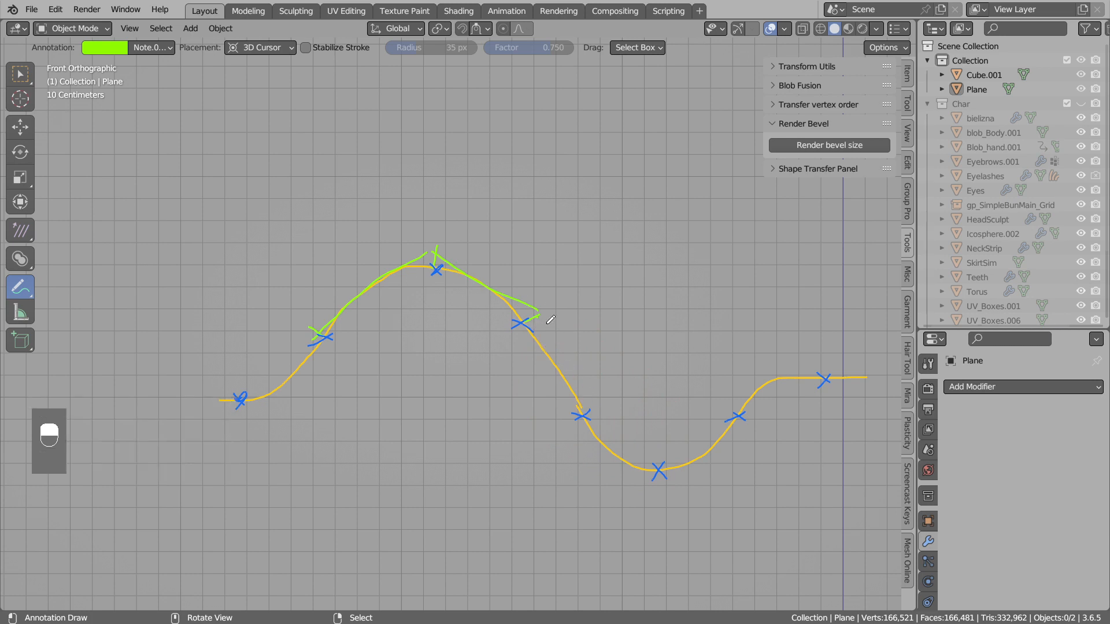
# - Orbit out of front view to the head model and select the Plane object
pyautogui.moveTo(534, 314); pyautogui.dragTo(584, 403)
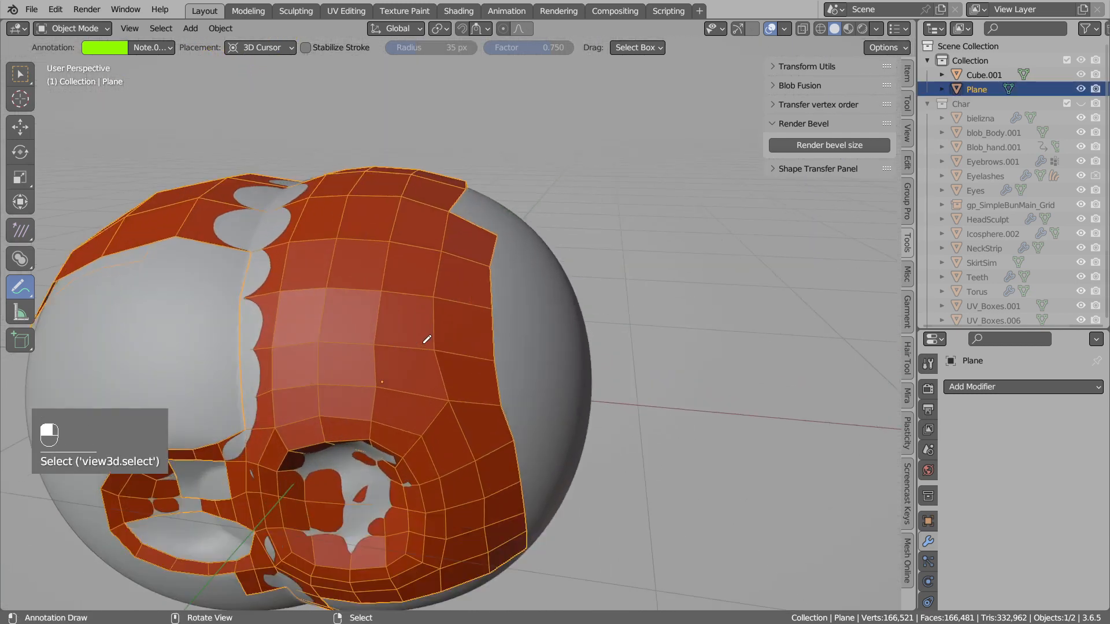
# - Enter Edit Mode on the Plane, check the overlays, and select all its vertices
pyautogui.press('Tab')
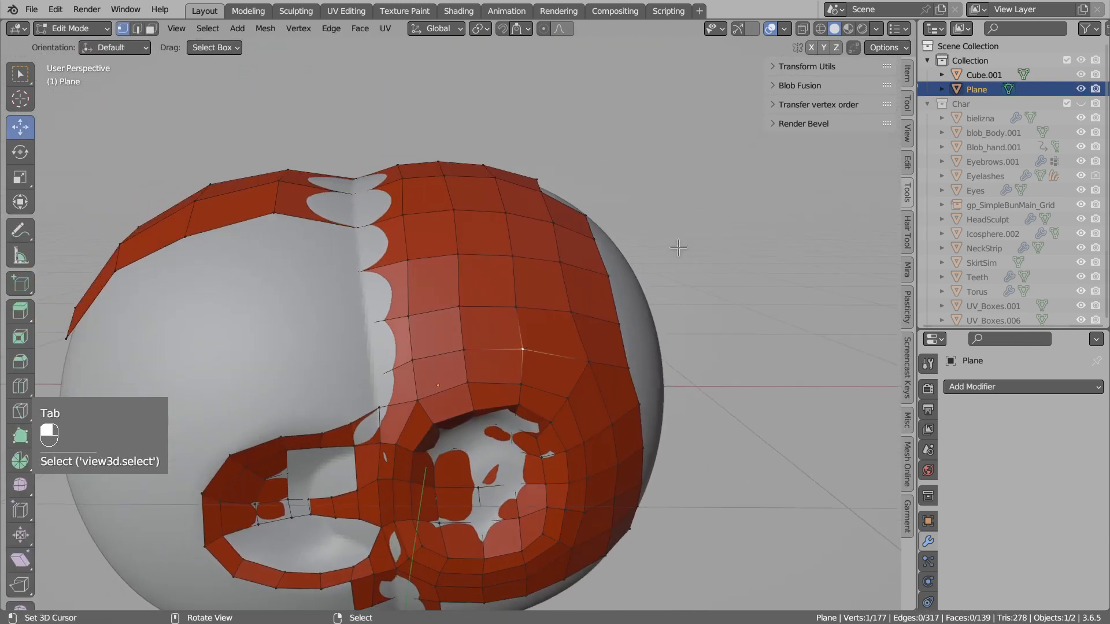
pyautogui.click(787, 28)
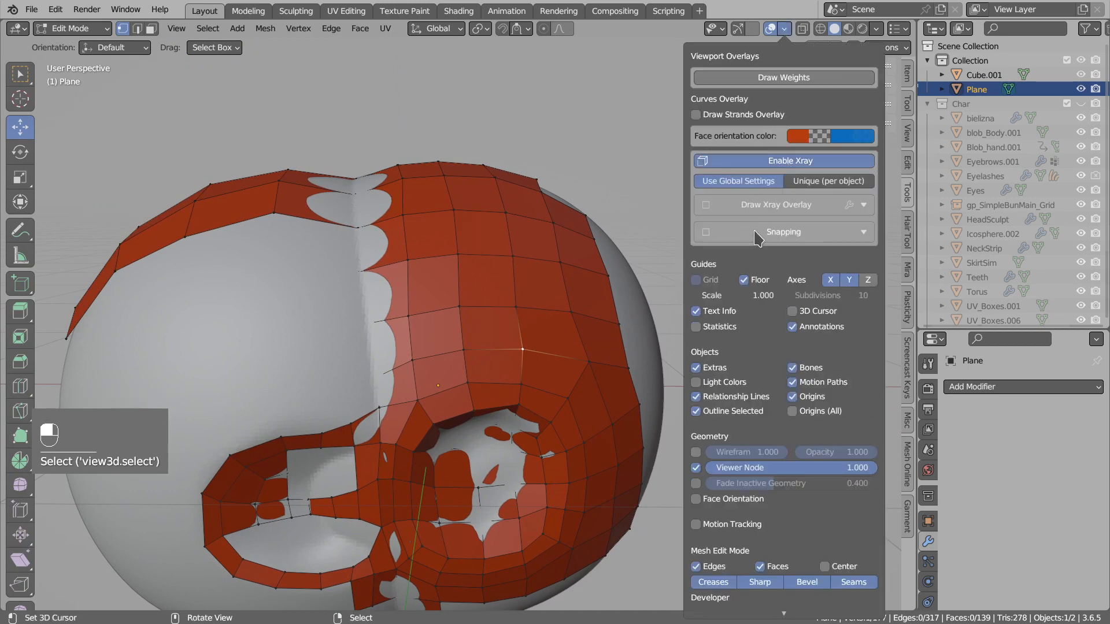
pyautogui.press('g')
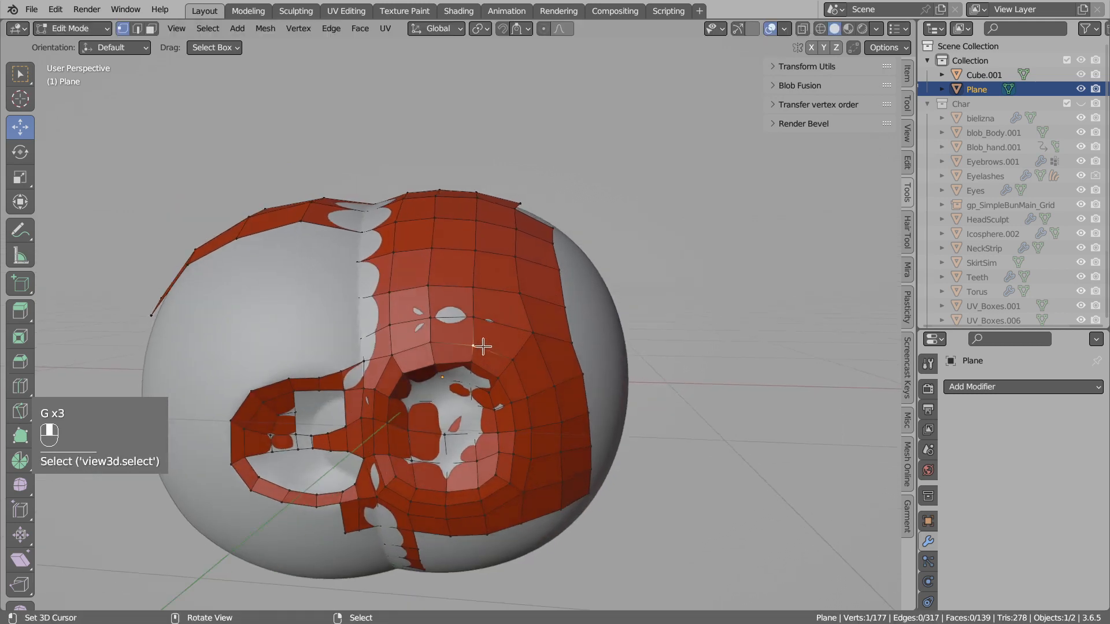
pyautogui.press('a')
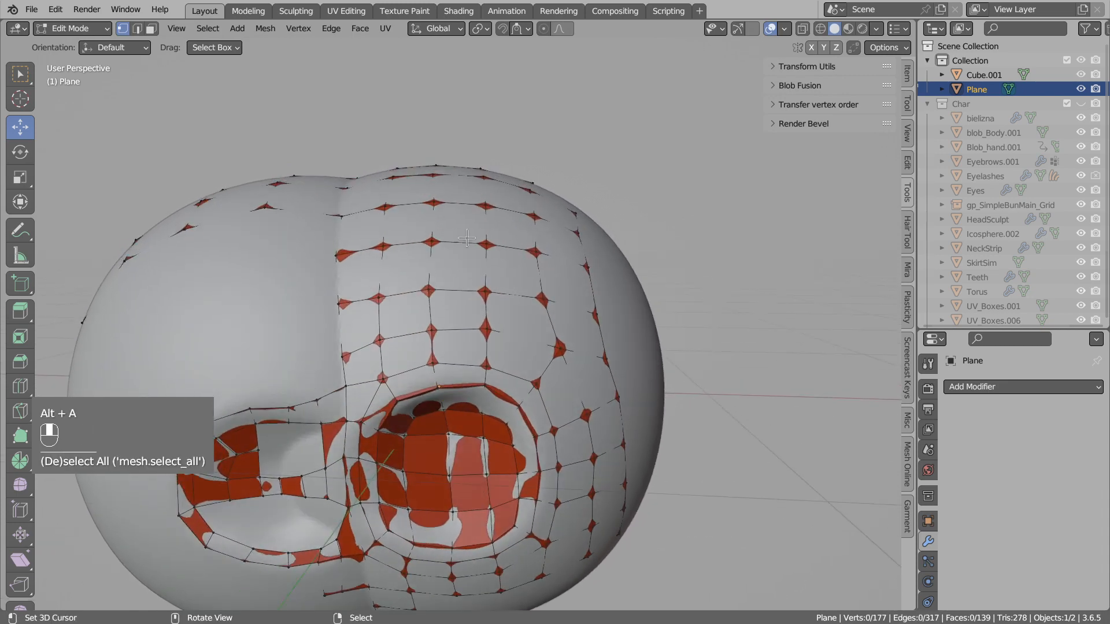
# - Enable Surface Nearest snapping to all objects with an offset and Draw Xray, then return to Object Mode
pyautogui.press('A')
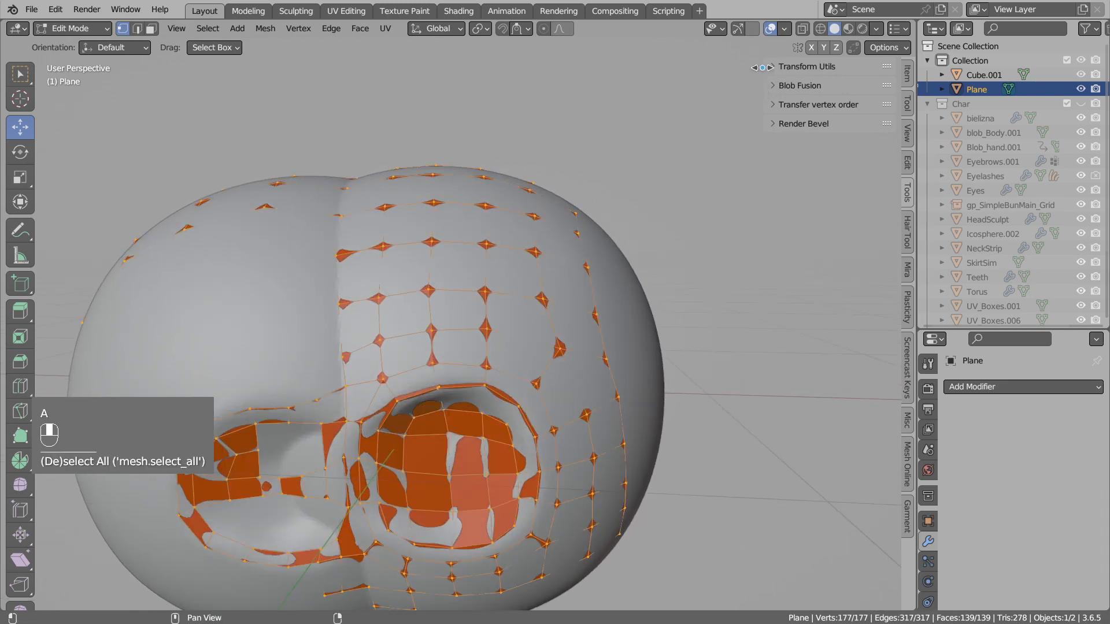
pyautogui.click(784, 28)
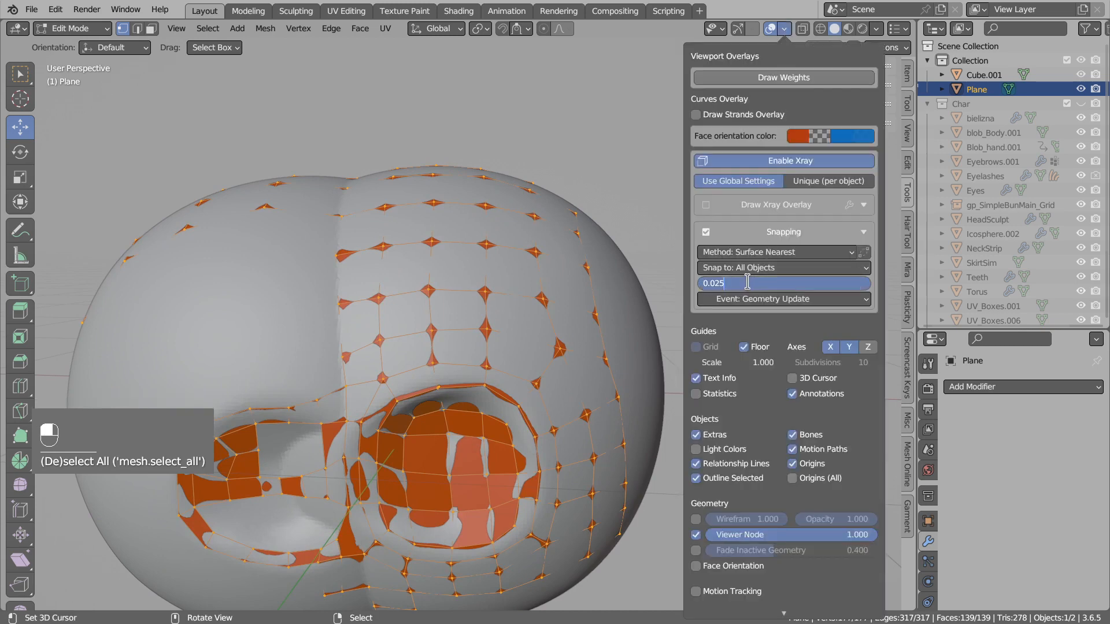
pyautogui.press('Backspace')
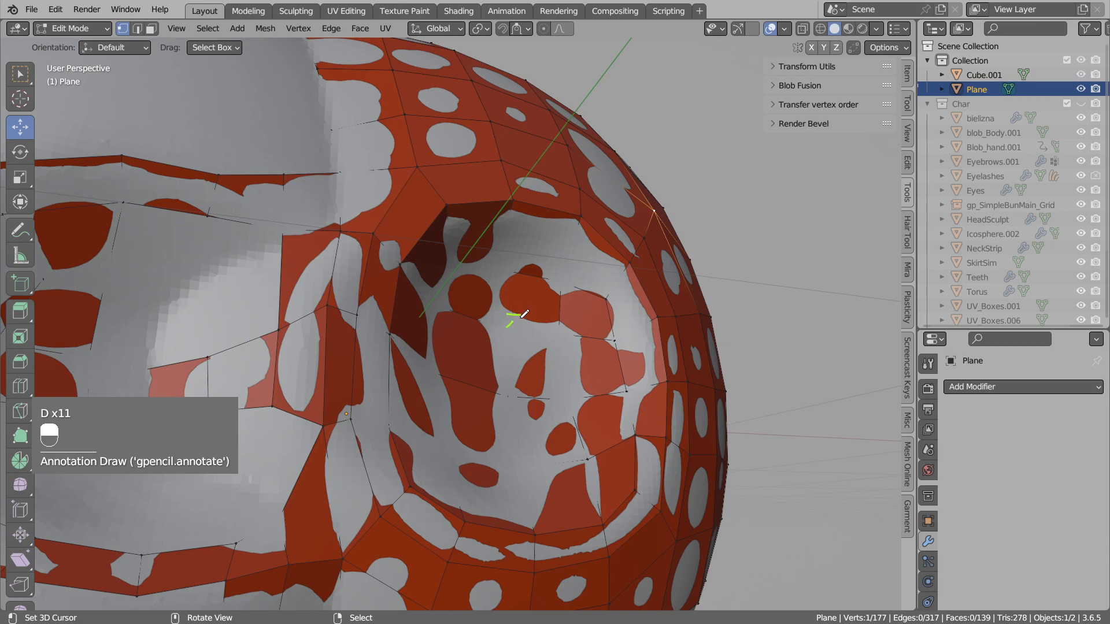
pyautogui.moveTo(521, 315); pyautogui.dragTo(499, 333)
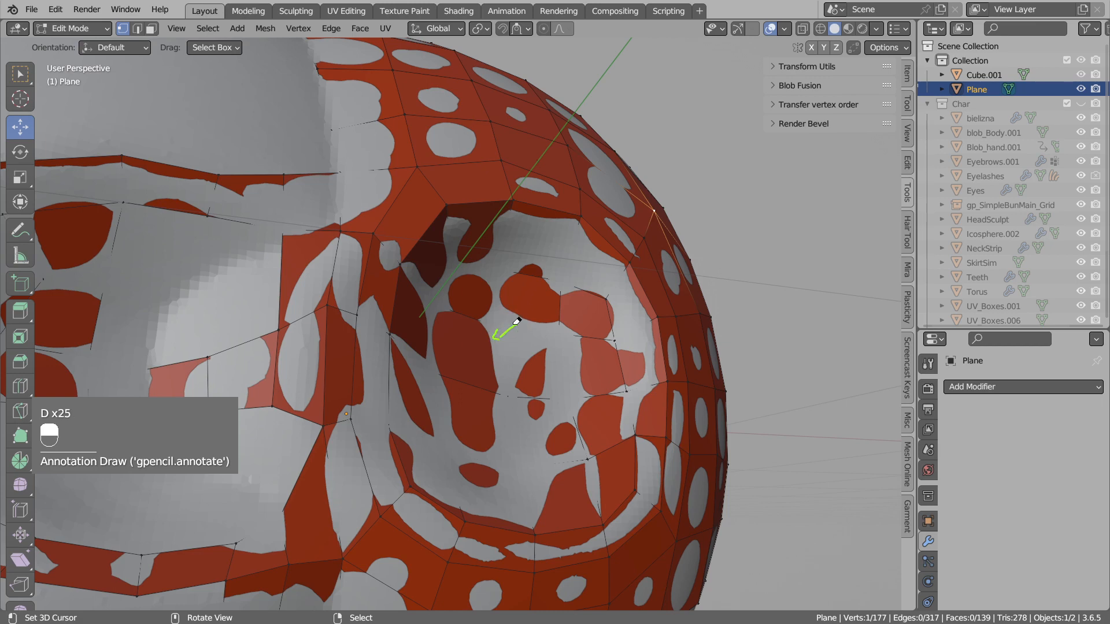
pyautogui.click(786, 29)
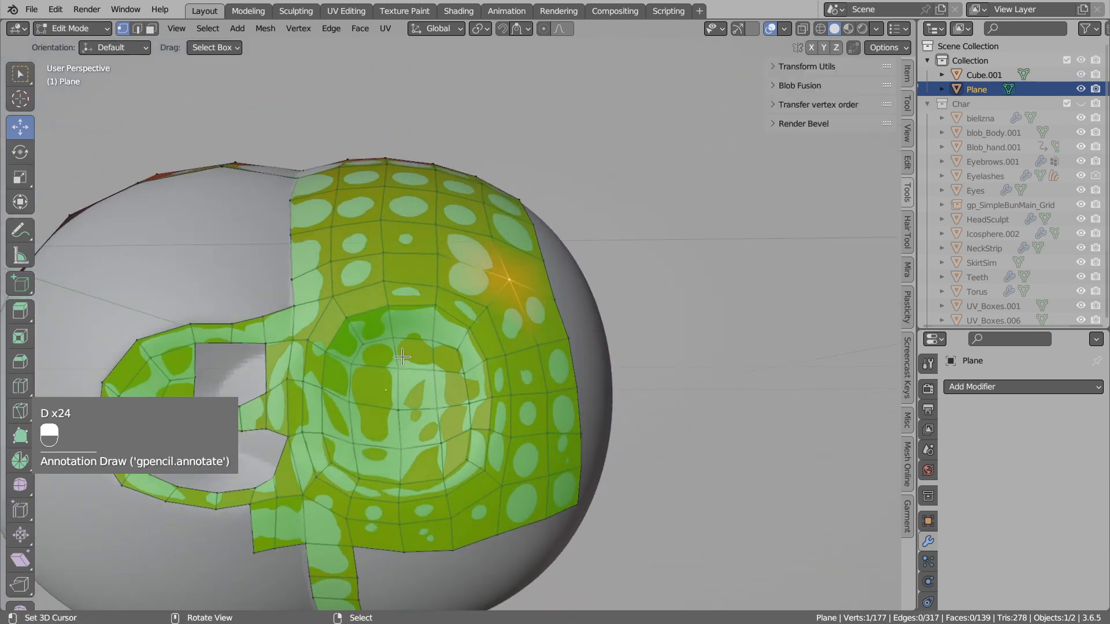
pyautogui.press('Tab')
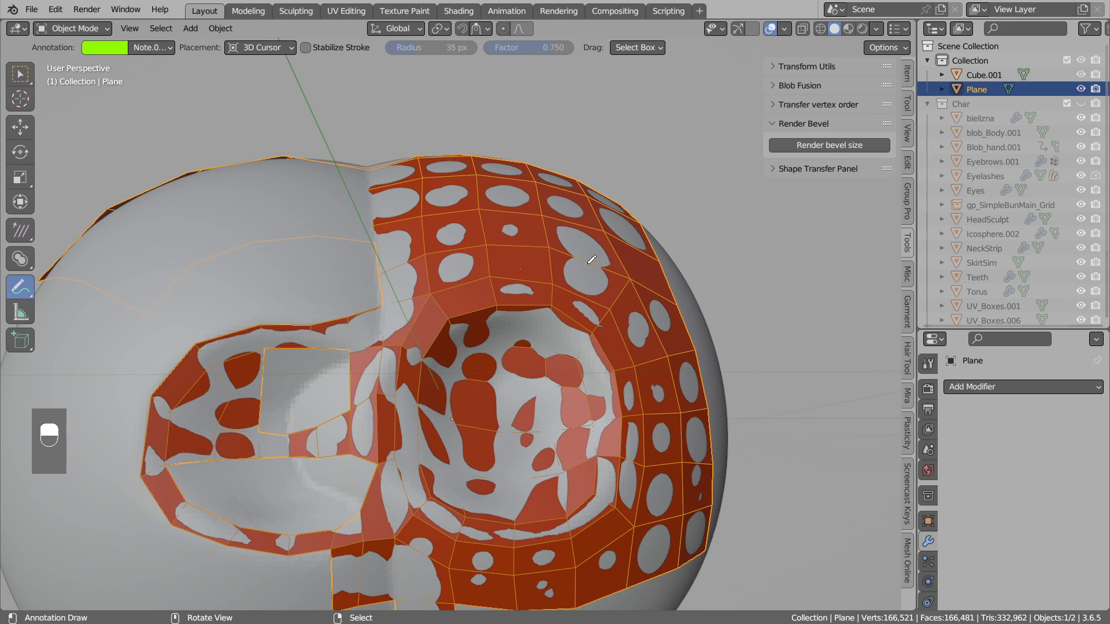
# - Add a Catmull-Clark Subdivision modifier to the Plane and re-enter Edit Mode
pyautogui.press('Ctrl+1')
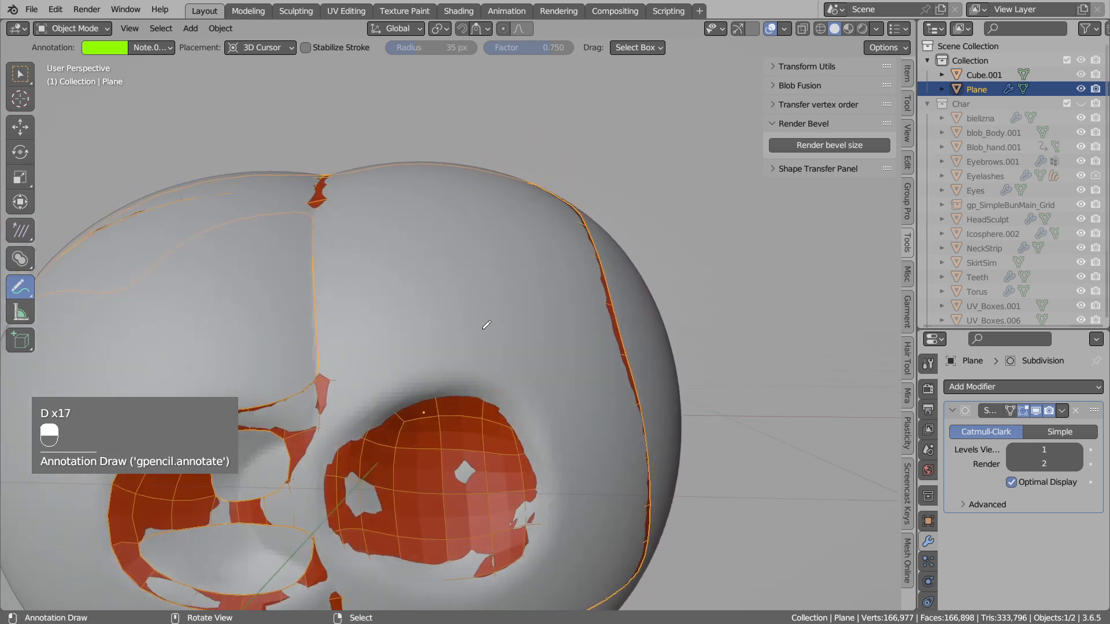
pyautogui.press('Tab')
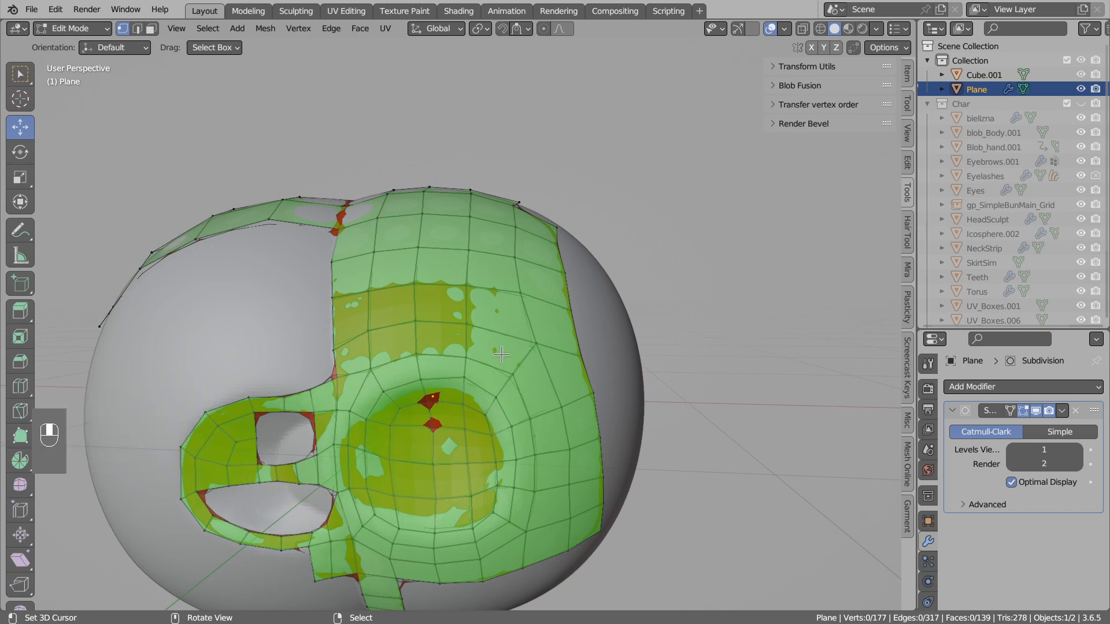
# - Set the snapping event to Geometry Update in the overlay settings and close them
pyautogui.click(782, 28)
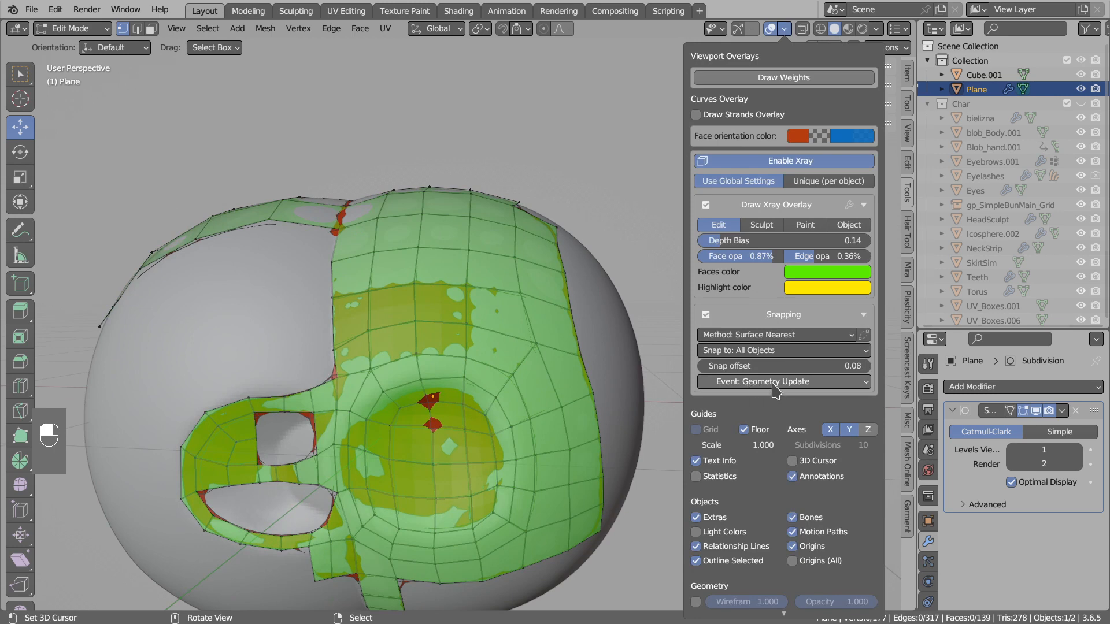
pyautogui.click(783, 381)
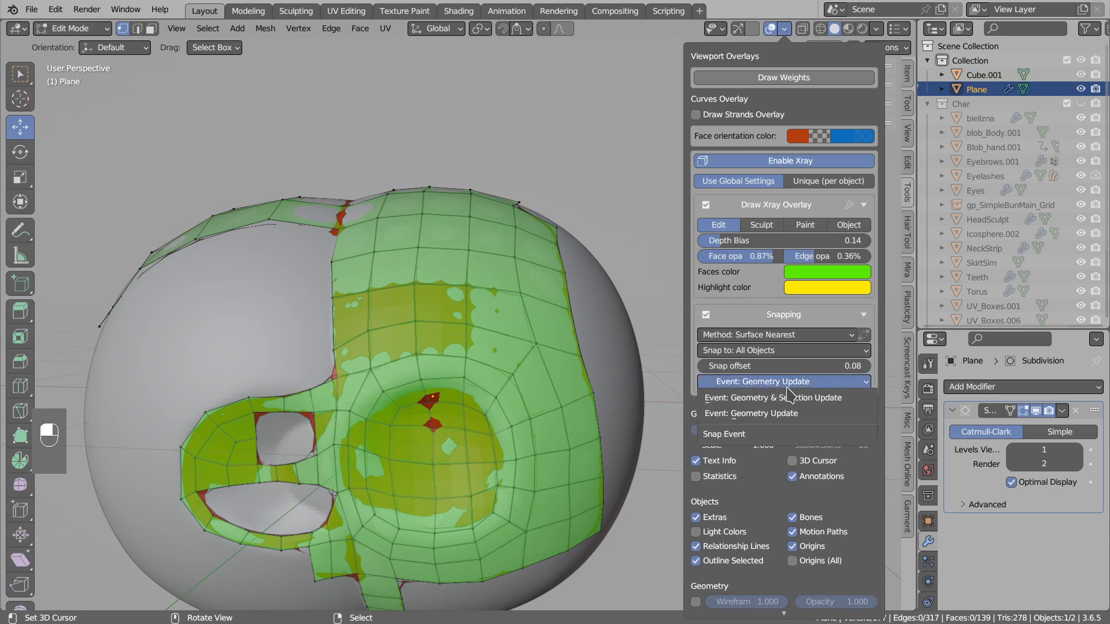
pyautogui.moveTo(754, 397)
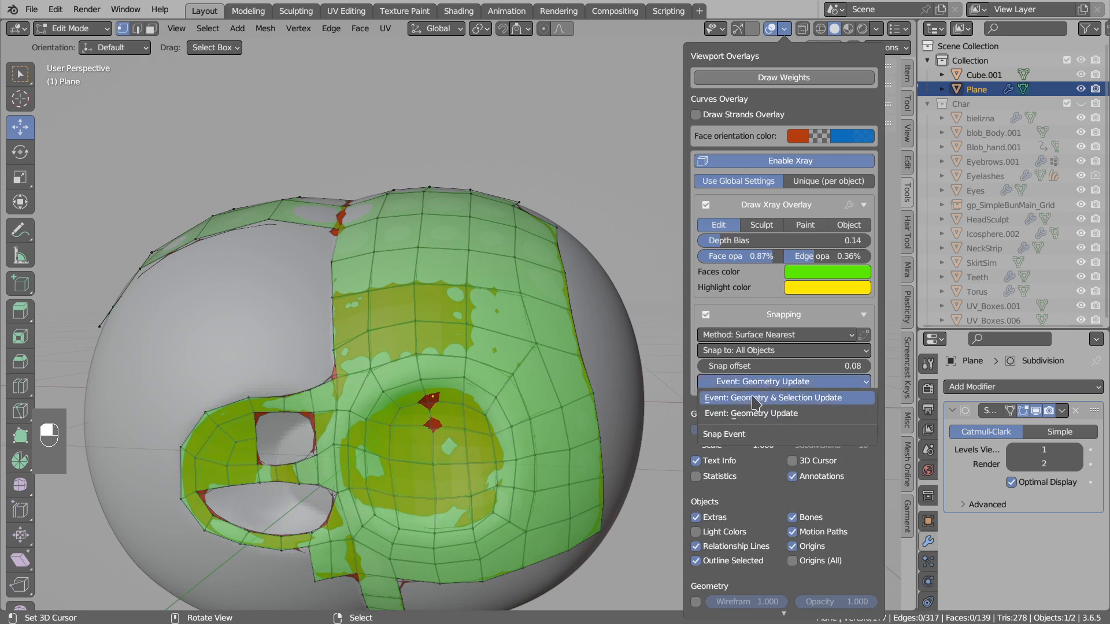
pyautogui.click(774, 398)
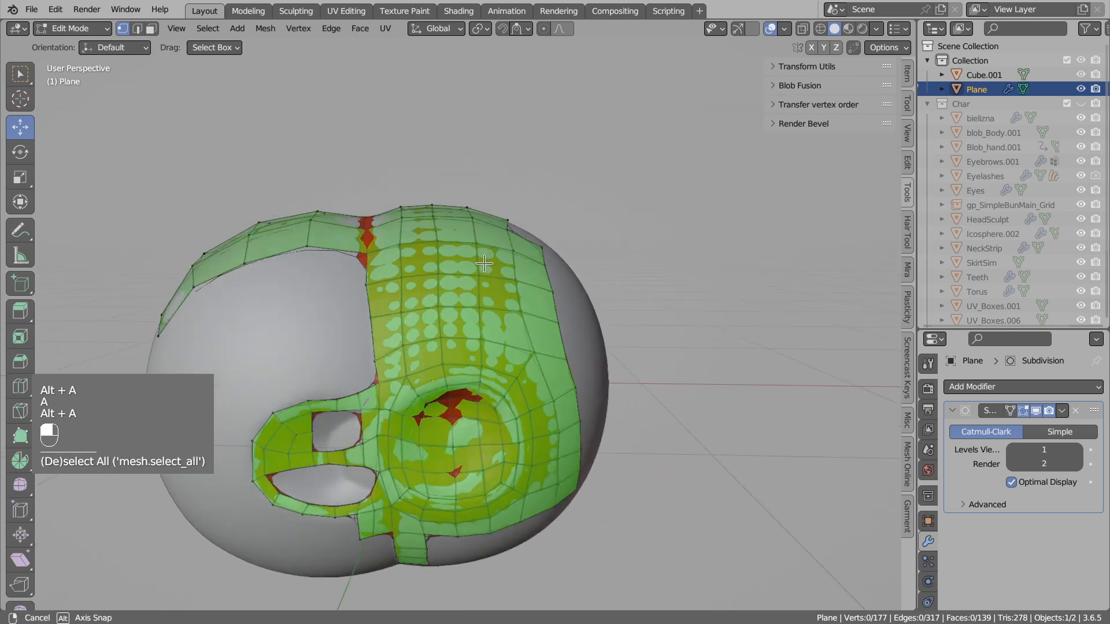
pyautogui.click(785, 28)
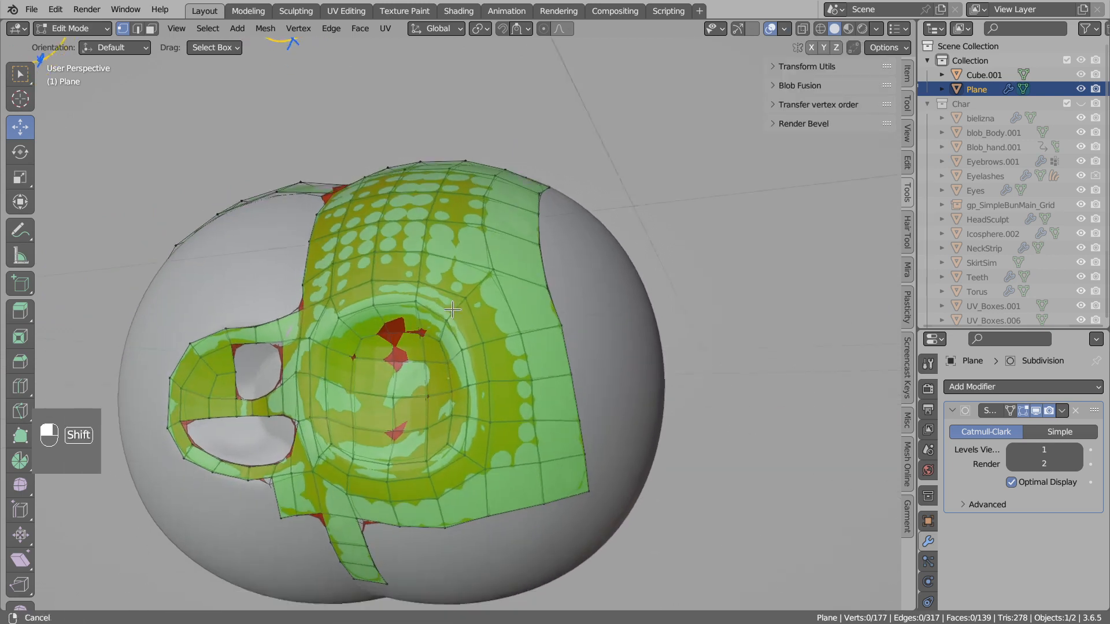
# - Inspect the plane in Object Mode, then return to Edit Mode to dissolve an edge loop
pyautogui.press('Tab')
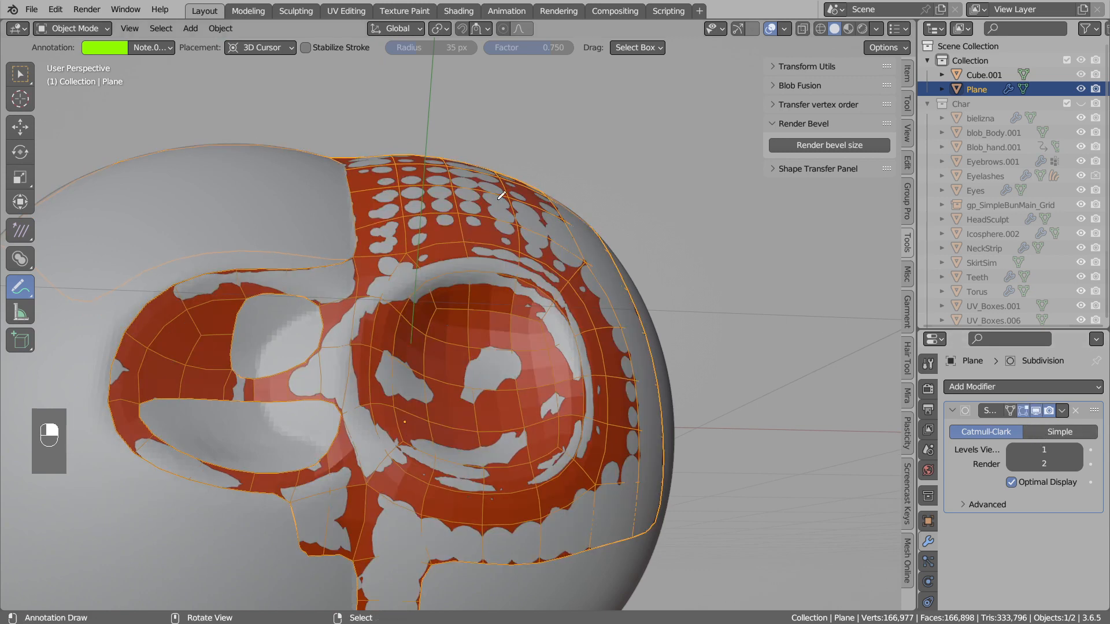
pyautogui.press('Tab')
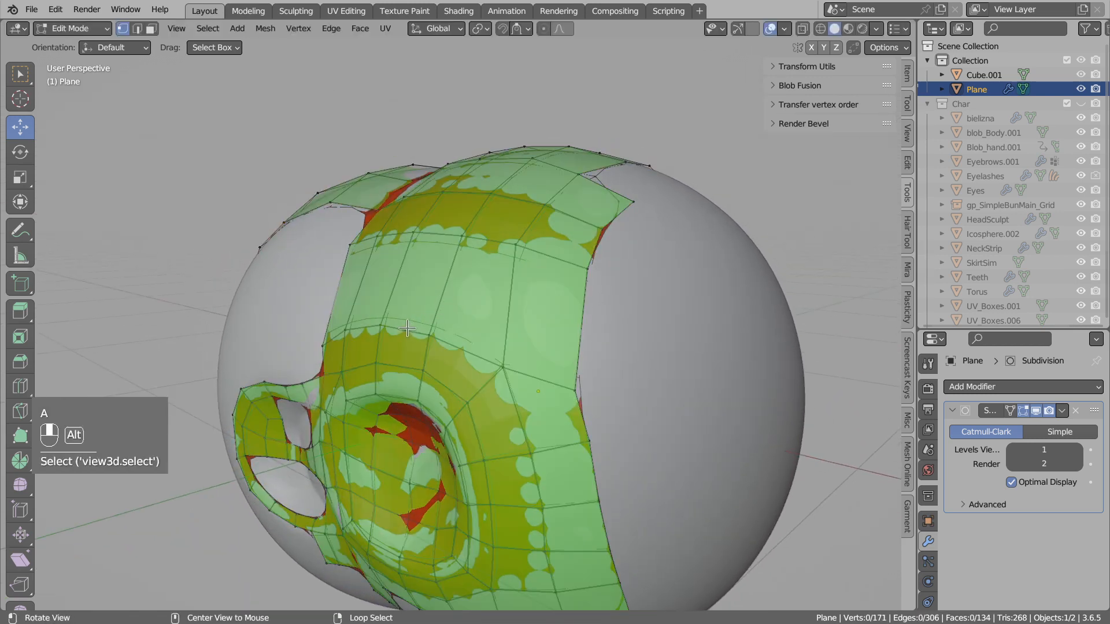
# - Undo the recent plane edits and add a loop cut across the plane
pyautogui.press('G')
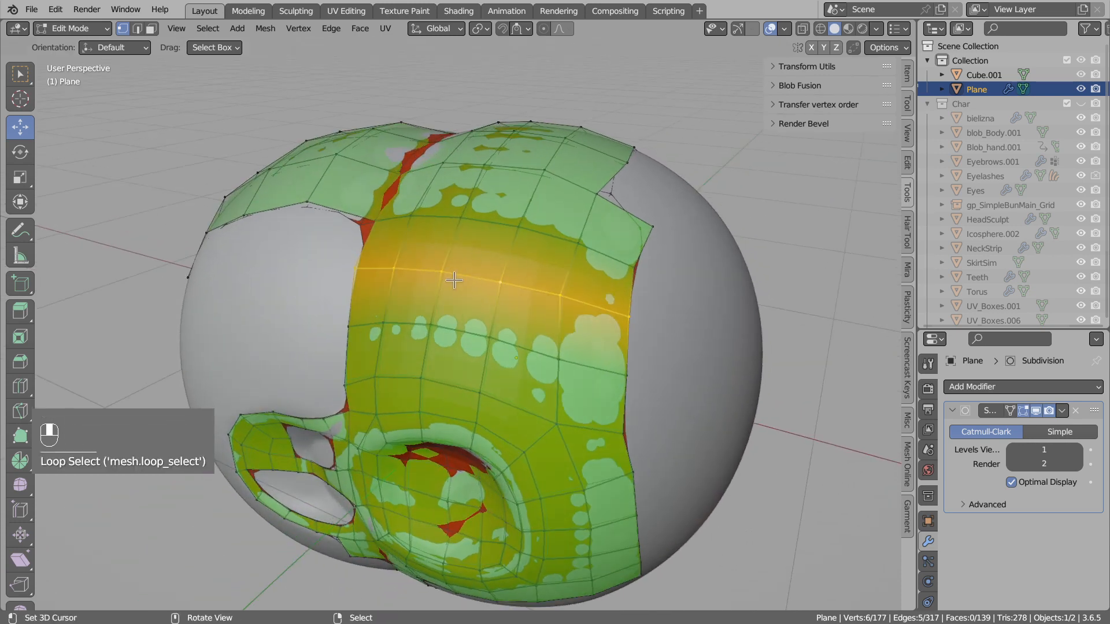
pyautogui.press('g')
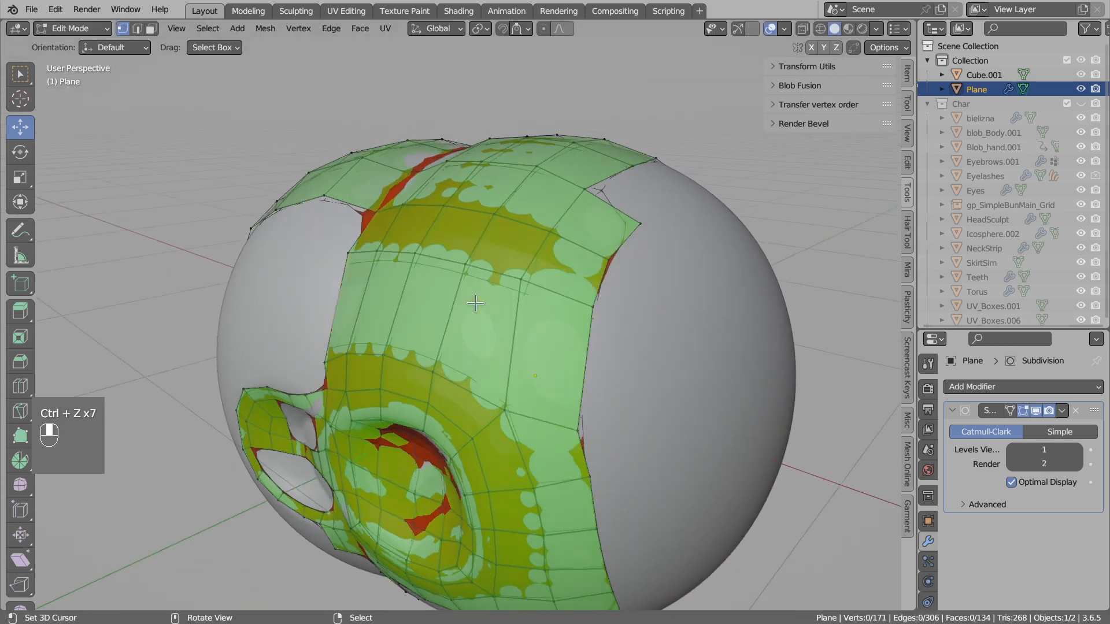
pyautogui.click(786, 29)
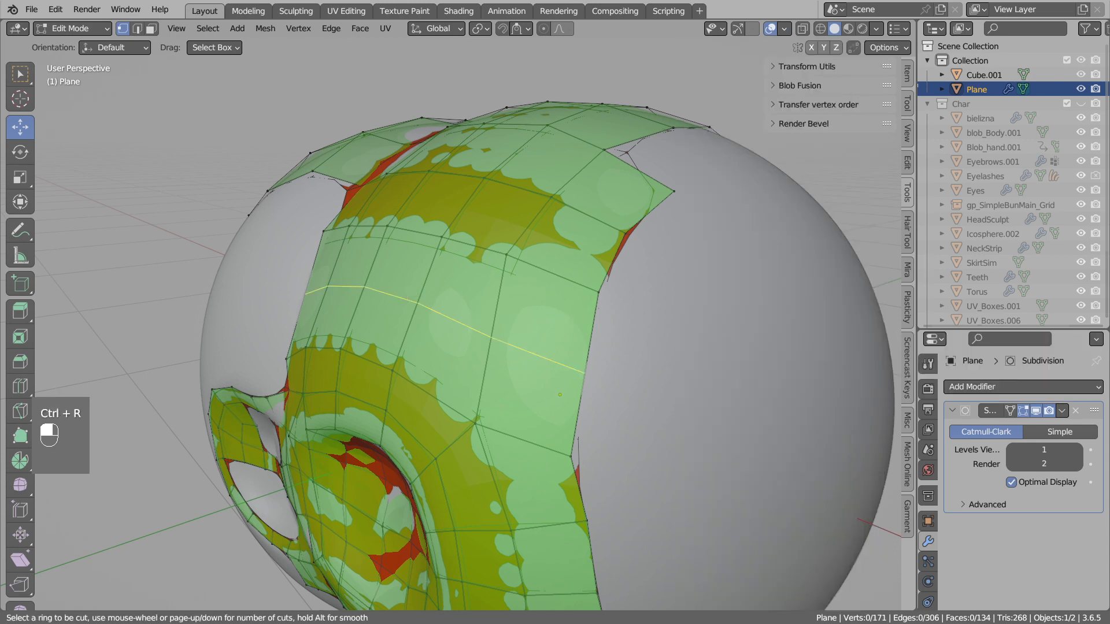
pyautogui.click(435, 295)
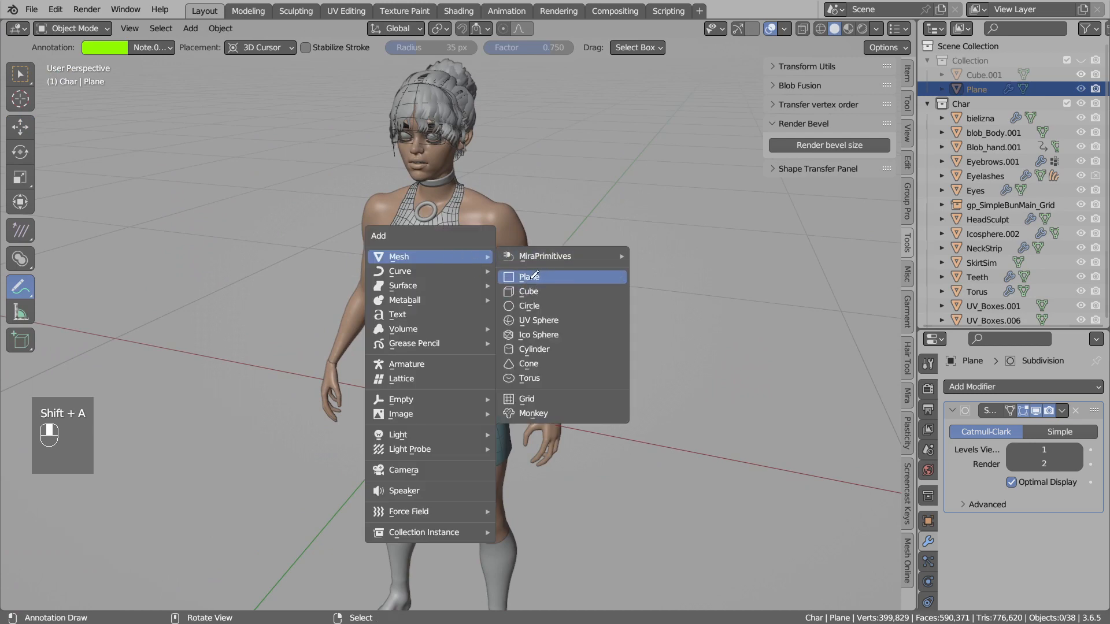
# - Add a new plane, orient it on the cheek, and extrude an edge into a second face
pyautogui.click(528, 276)
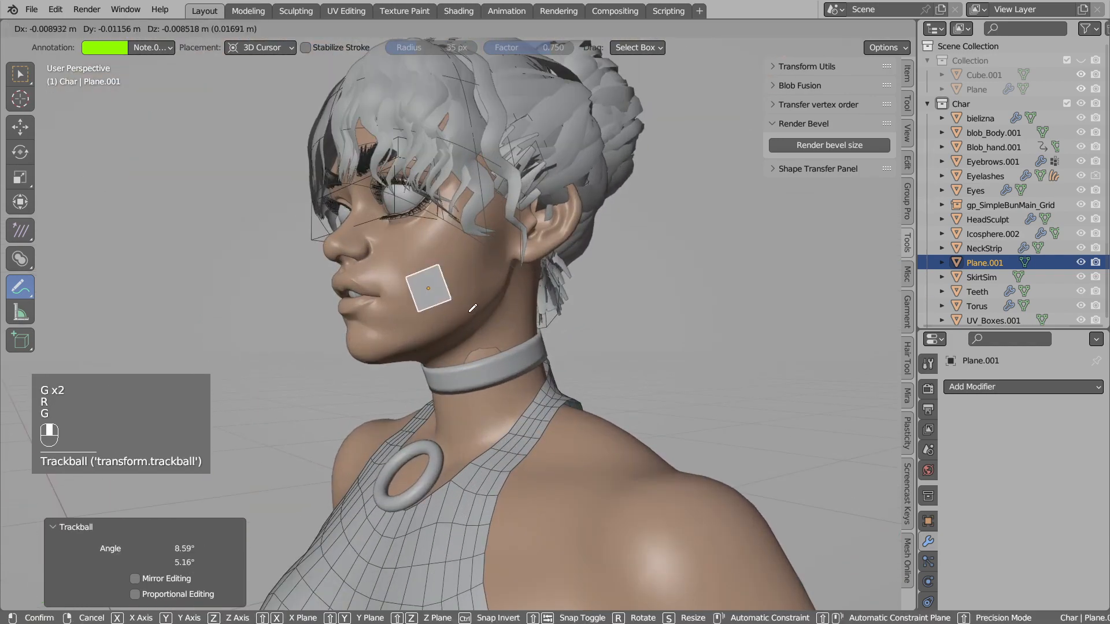
pyautogui.press('Tab')
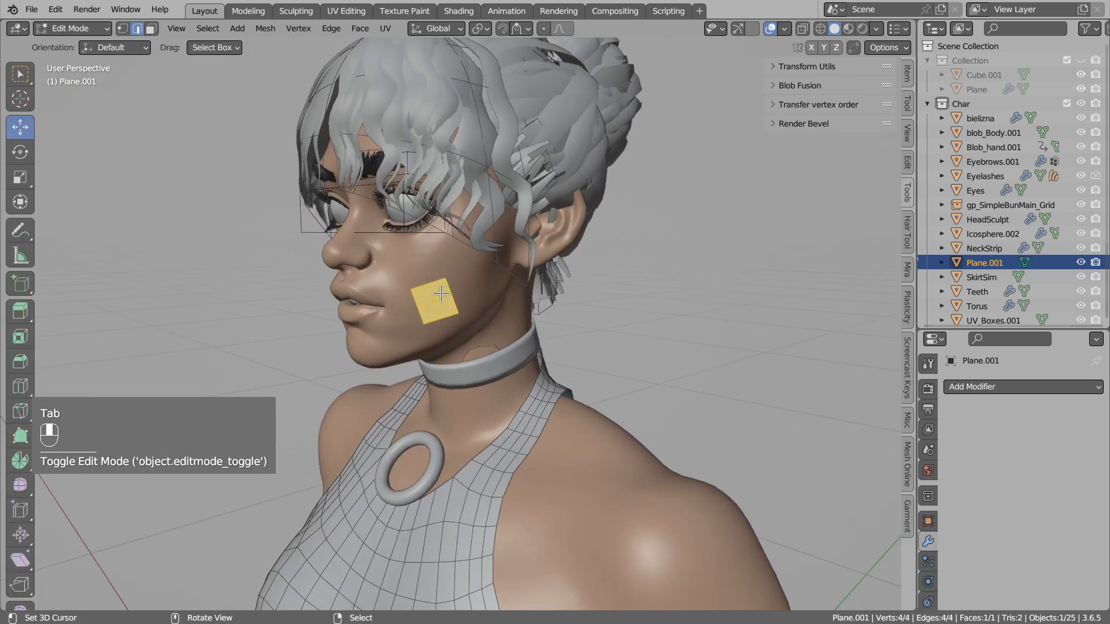
pyautogui.press('g')
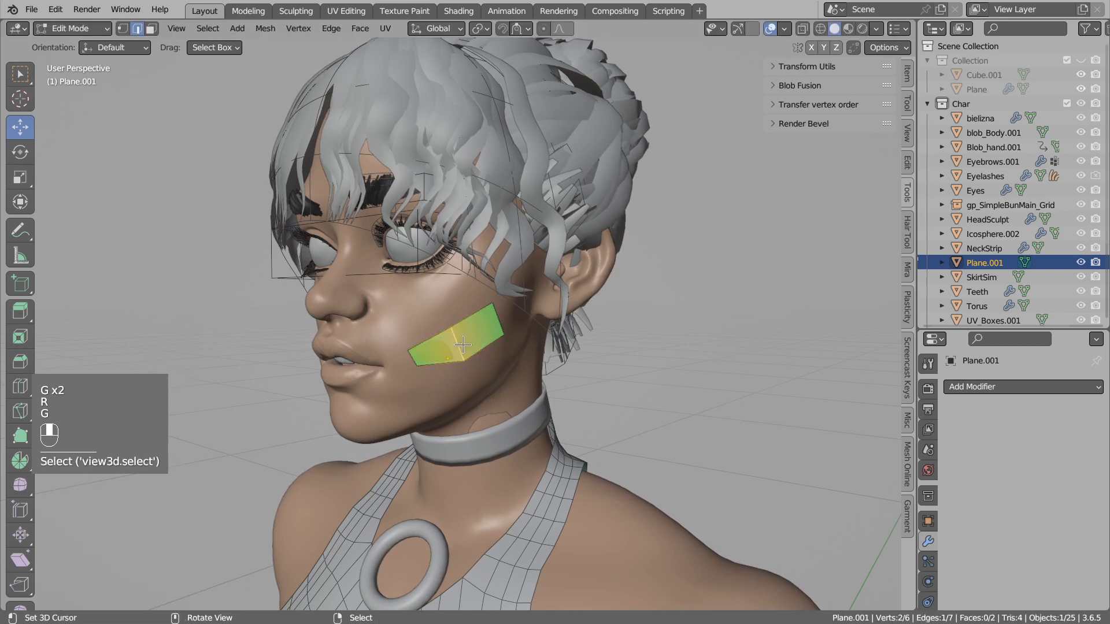
# - Check the Snap to target choices in Viewport Overlays while editing the cheek strip
pyautogui.press('Tab')
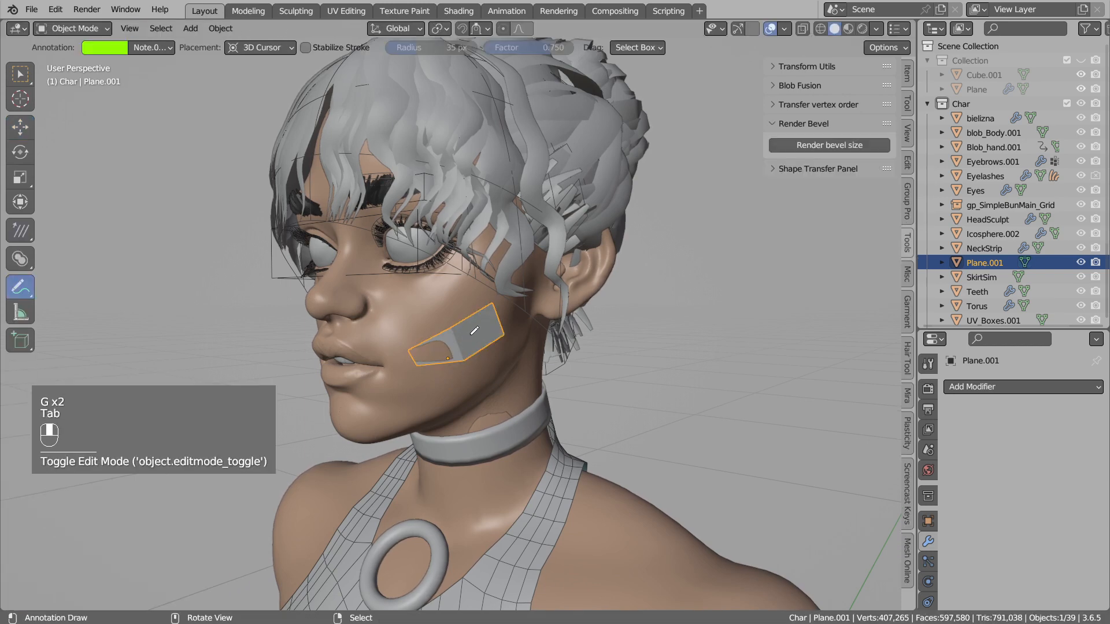
pyautogui.press('Tab')
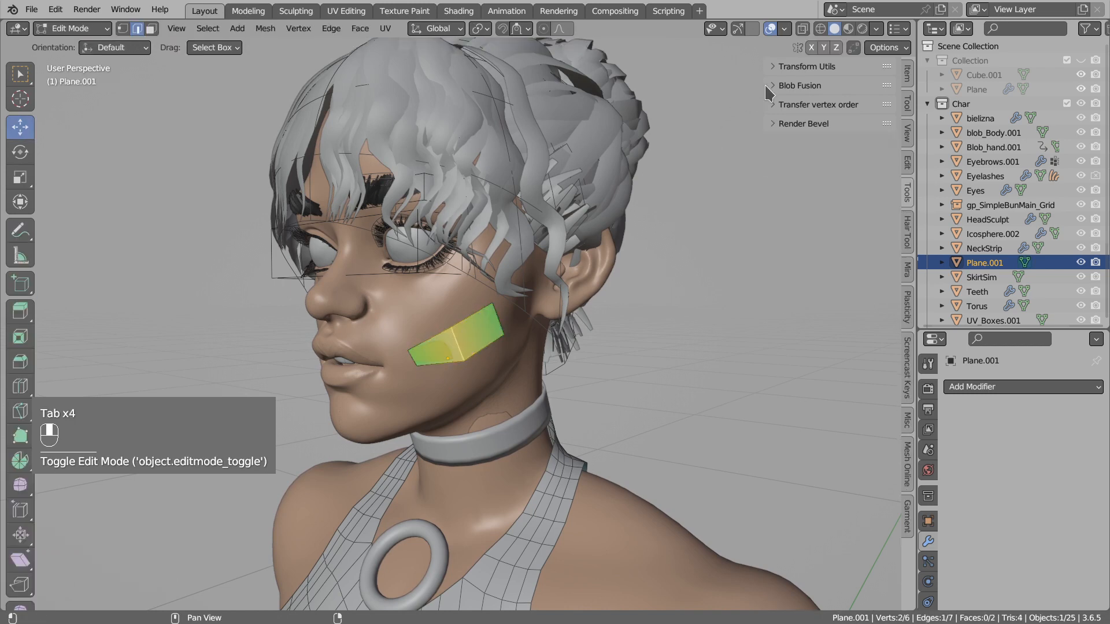
pyautogui.click(784, 29)
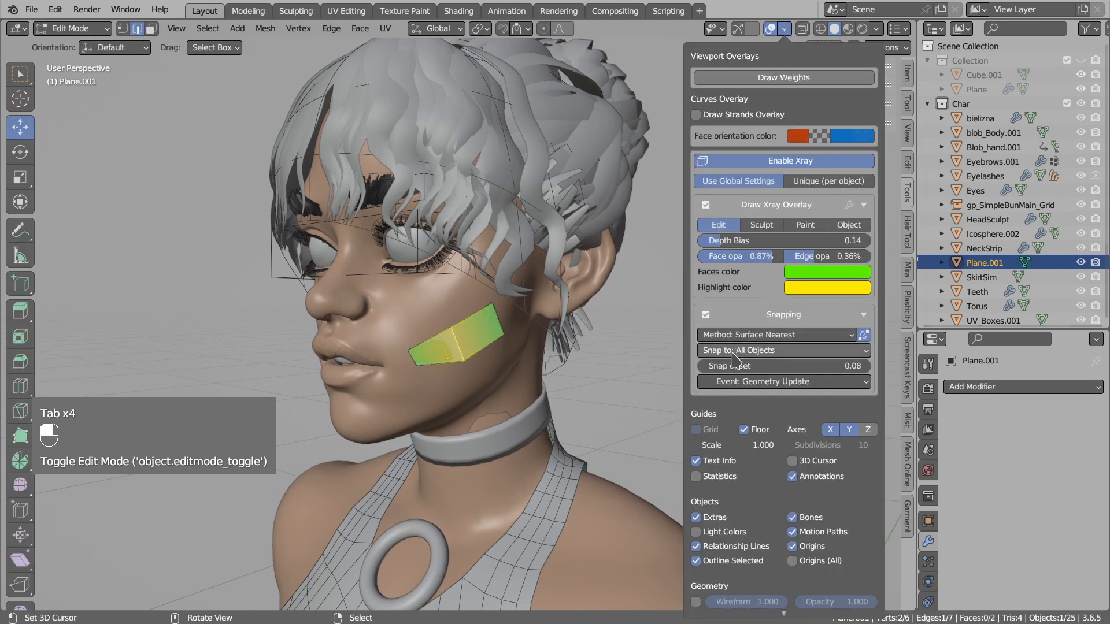
pyautogui.click(782, 350)
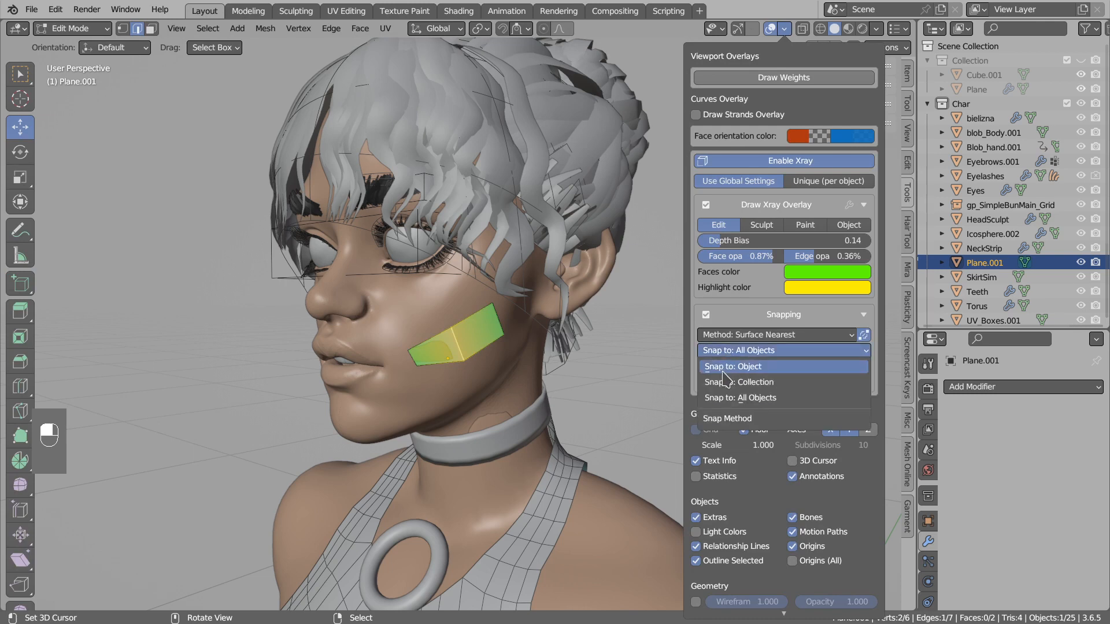
pyautogui.moveTo(717, 370)
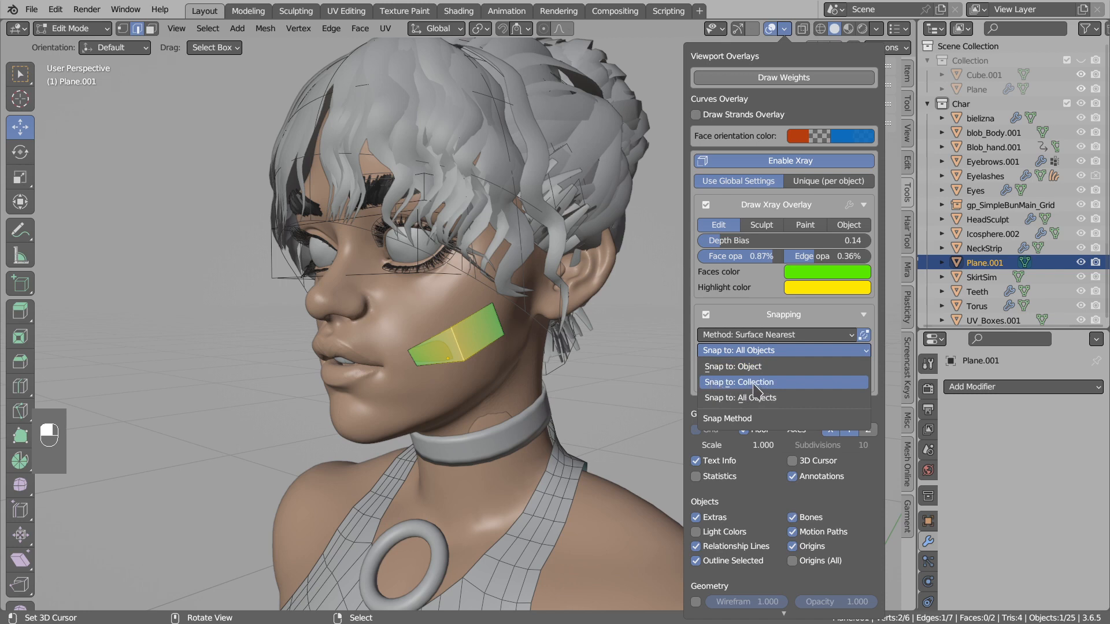
pyautogui.moveTo(741, 397)
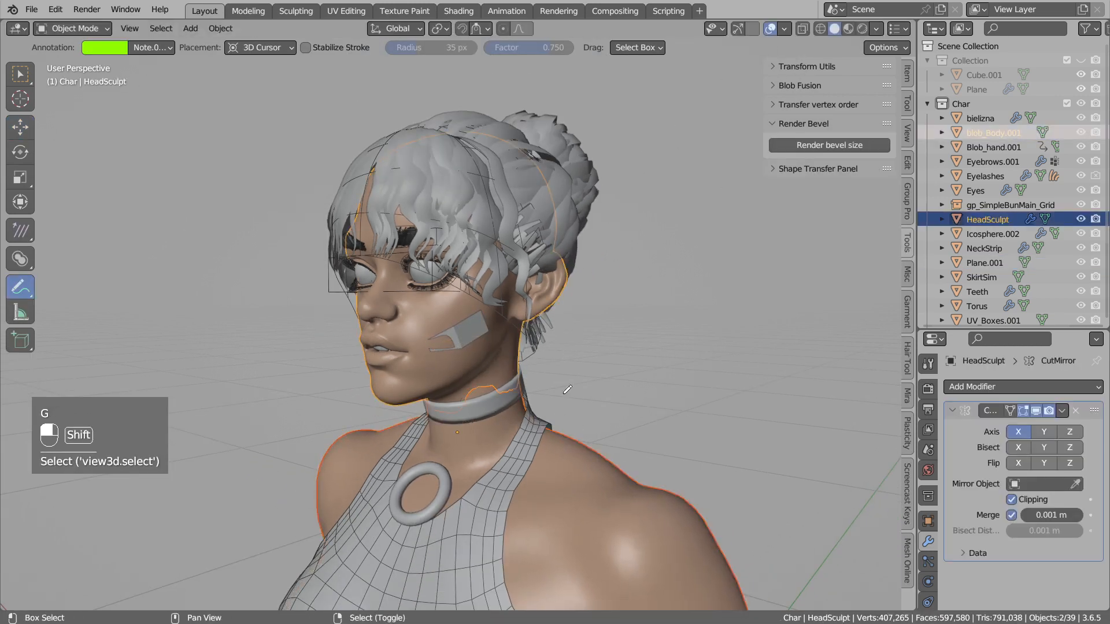
# - Move the head and body objects into a new collection named Body
pyautogui.press('m')
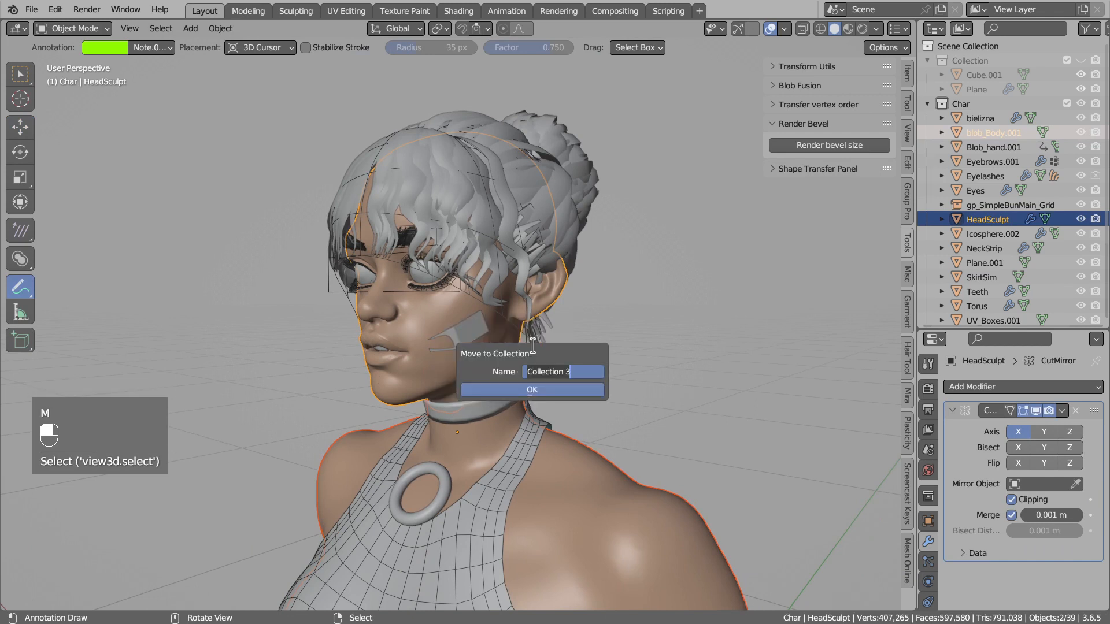
pyautogui.write('Bodly')
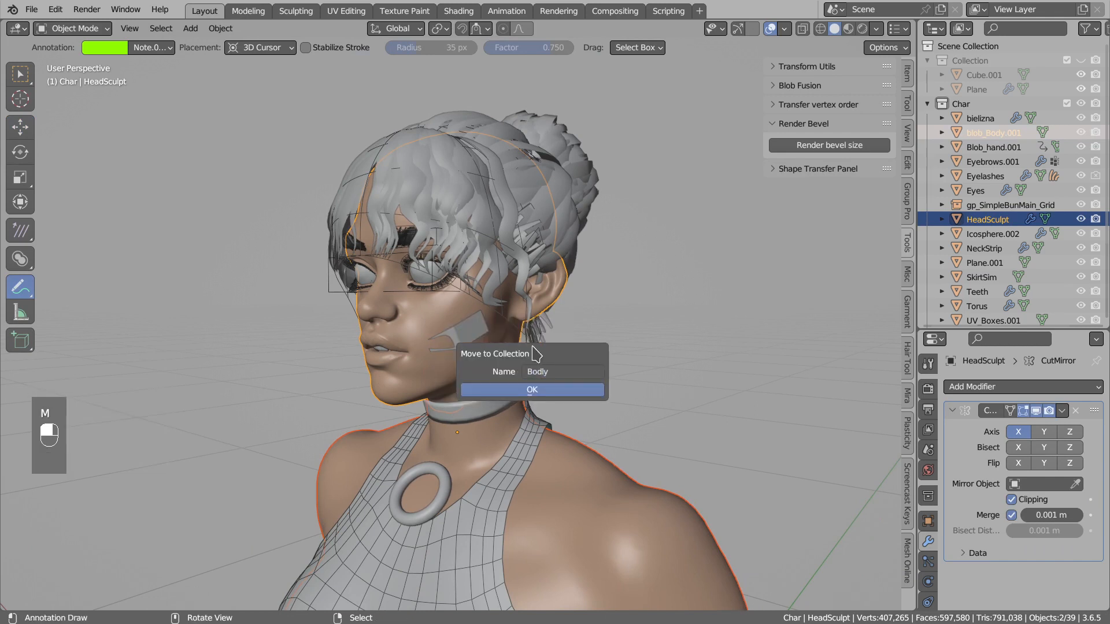
pyautogui.click(565, 372)
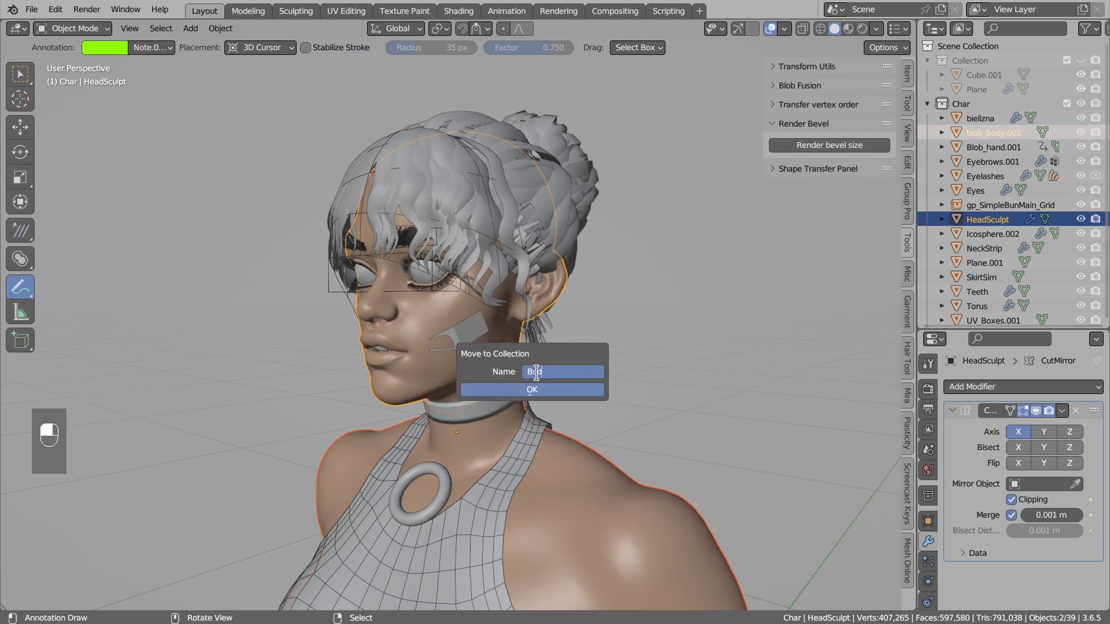
pyautogui.click(532, 389)
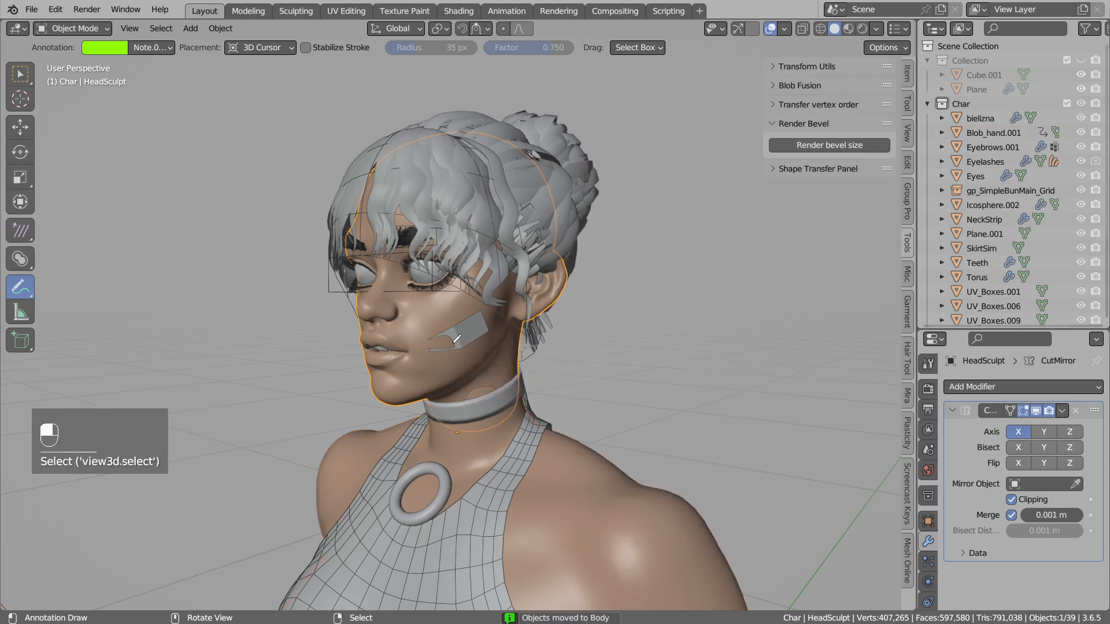
# - Reselect the cheek plane, check its overlay snapping target and return to Edit Mode for a loop cut
pyautogui.click(784, 28)
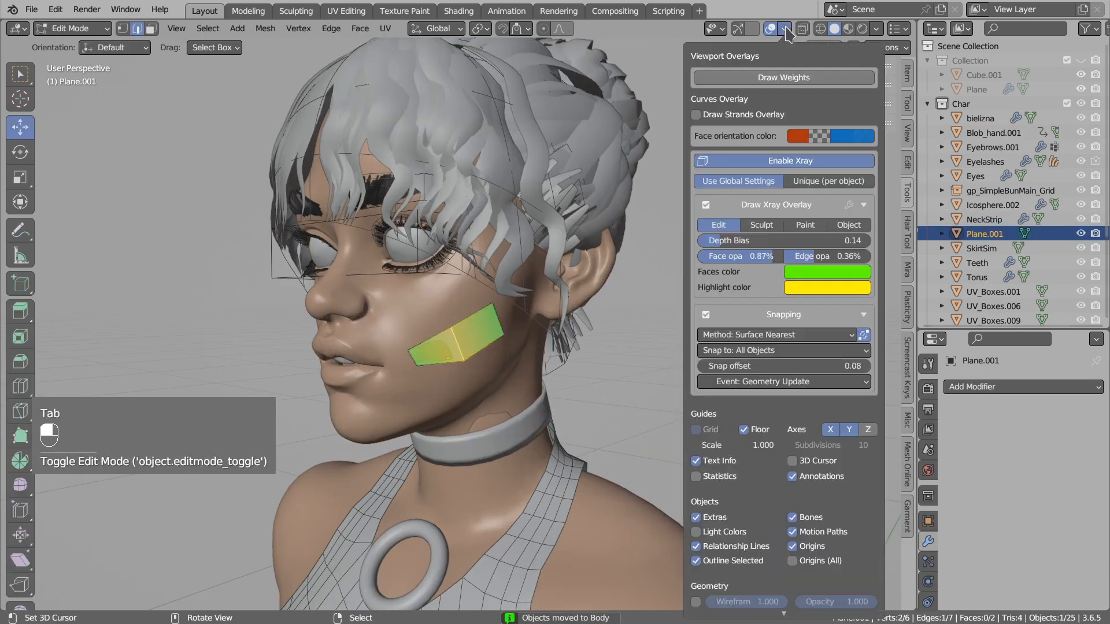
pyautogui.click(778, 350)
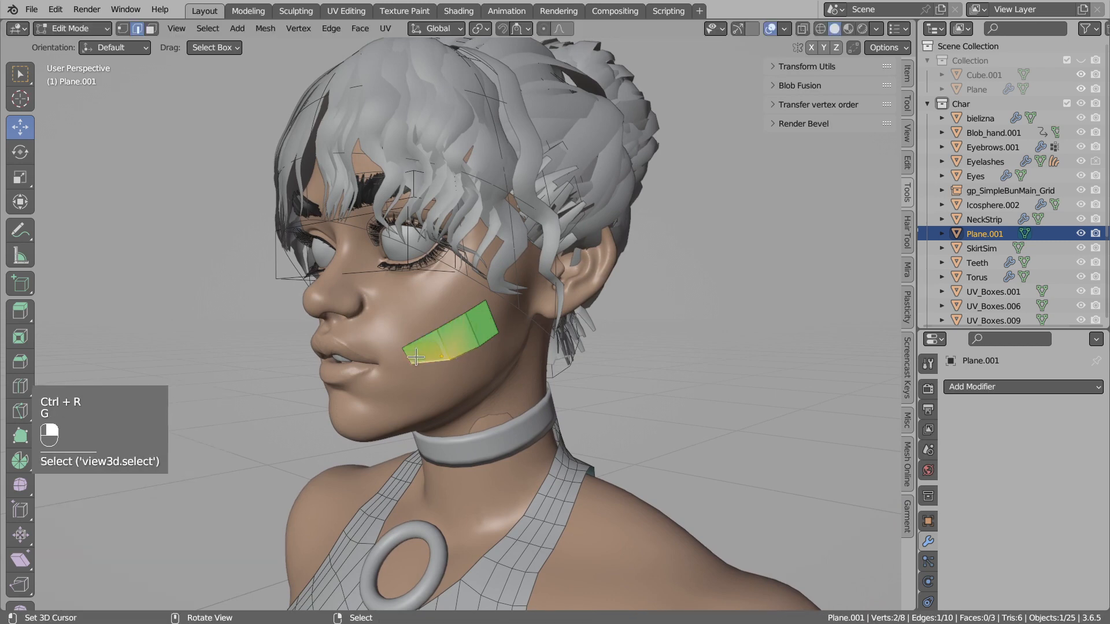
pyautogui.press('Tab')
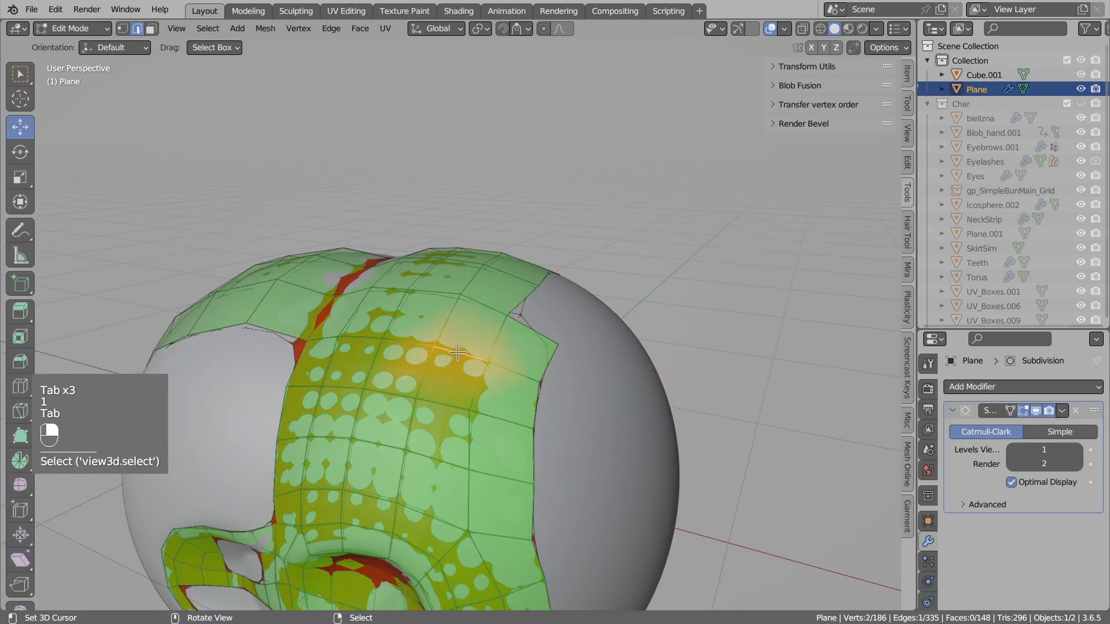
# - Hide the practice sphere collection and show the Char collection with the cheek plane
pyautogui.click(785, 29)
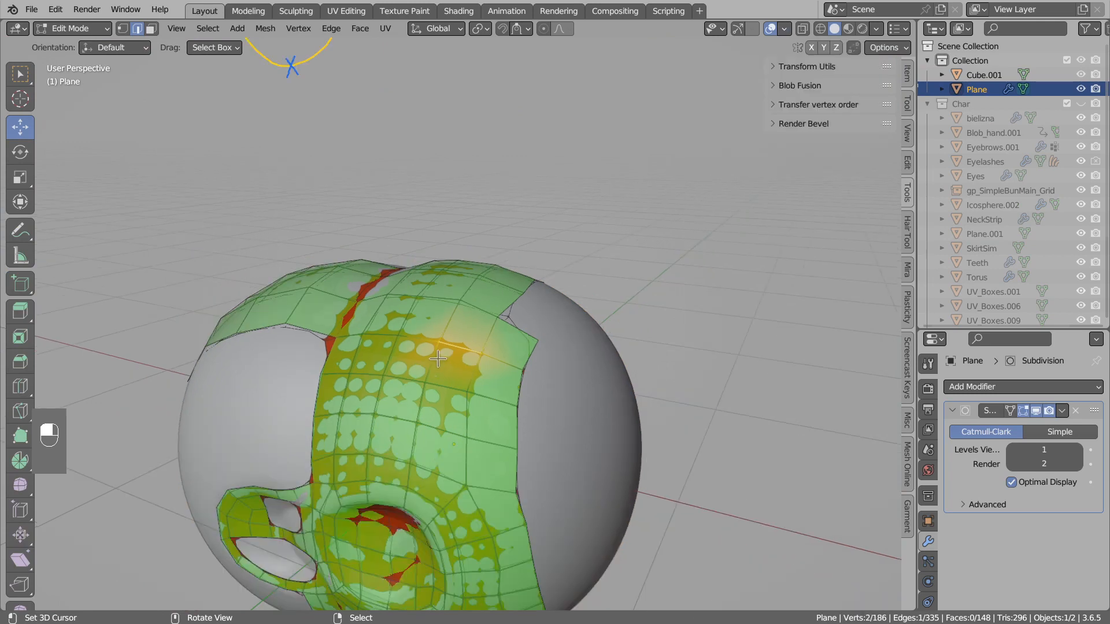
pyautogui.press('Tab')
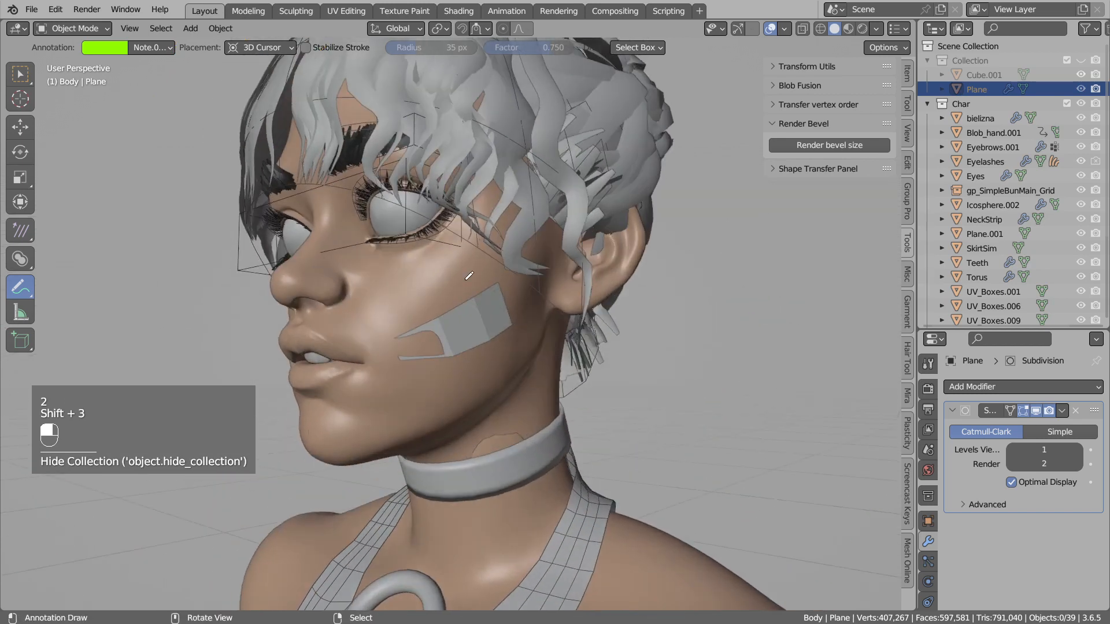
# - Give Plane.001 Unique (per object) Draw Xray snapping to all objects with a 0.01 offset
pyautogui.click(785, 29)
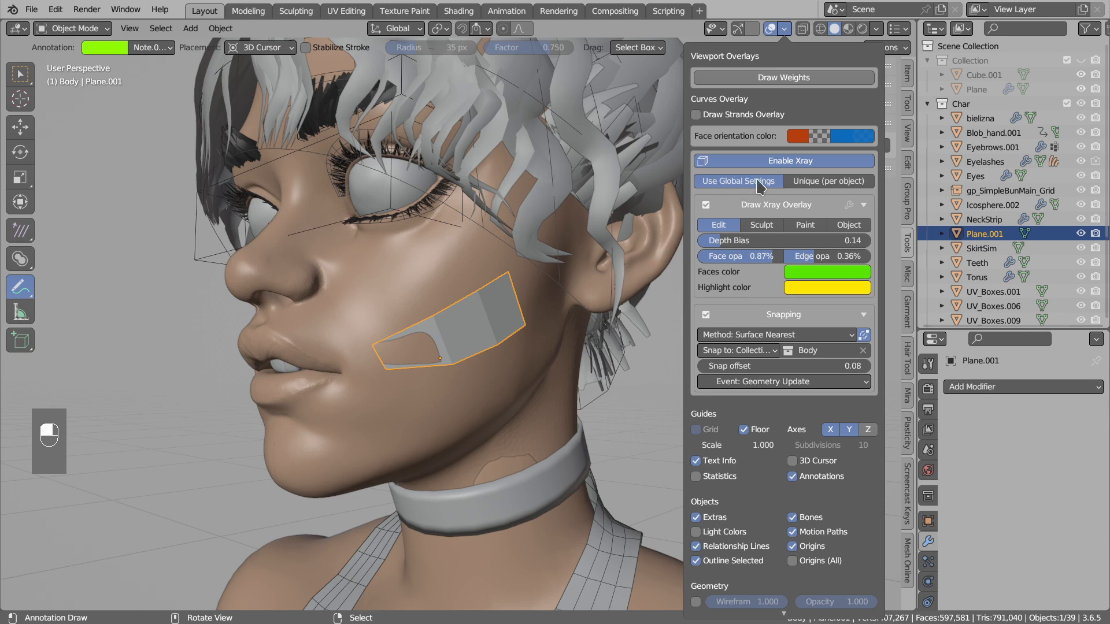
pyautogui.click(735, 351)
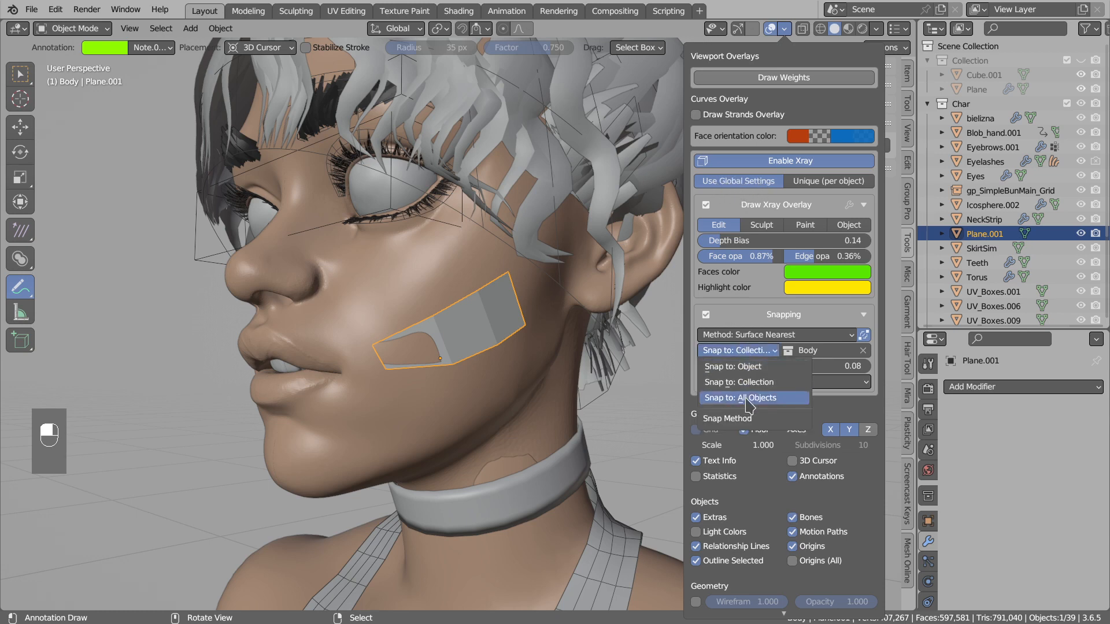
pyautogui.click(754, 398)
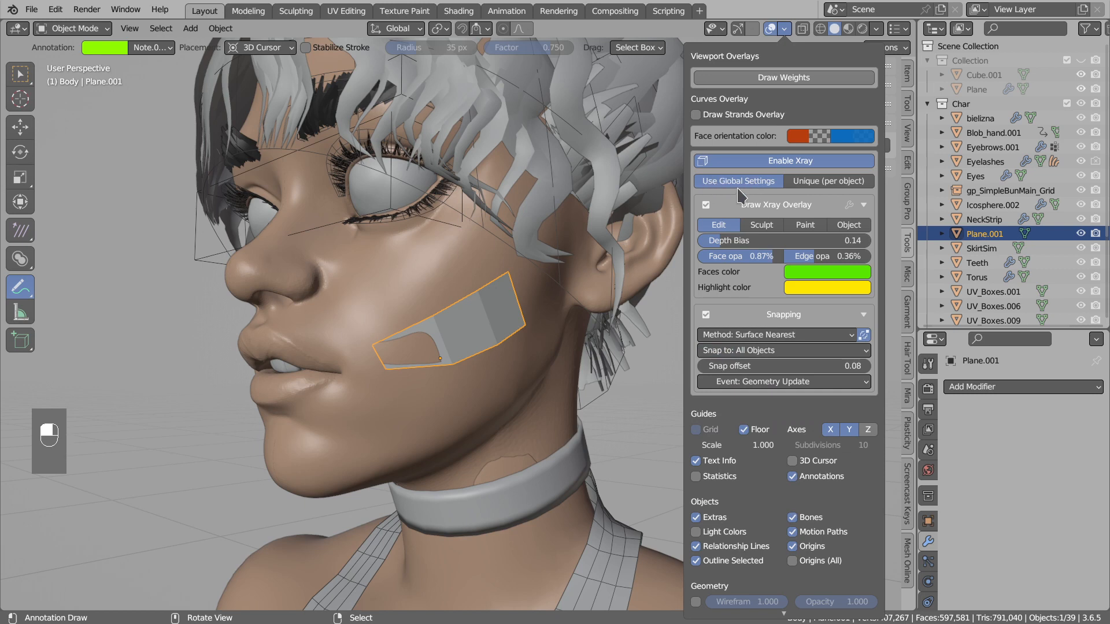
pyautogui.moveTo(736, 187)
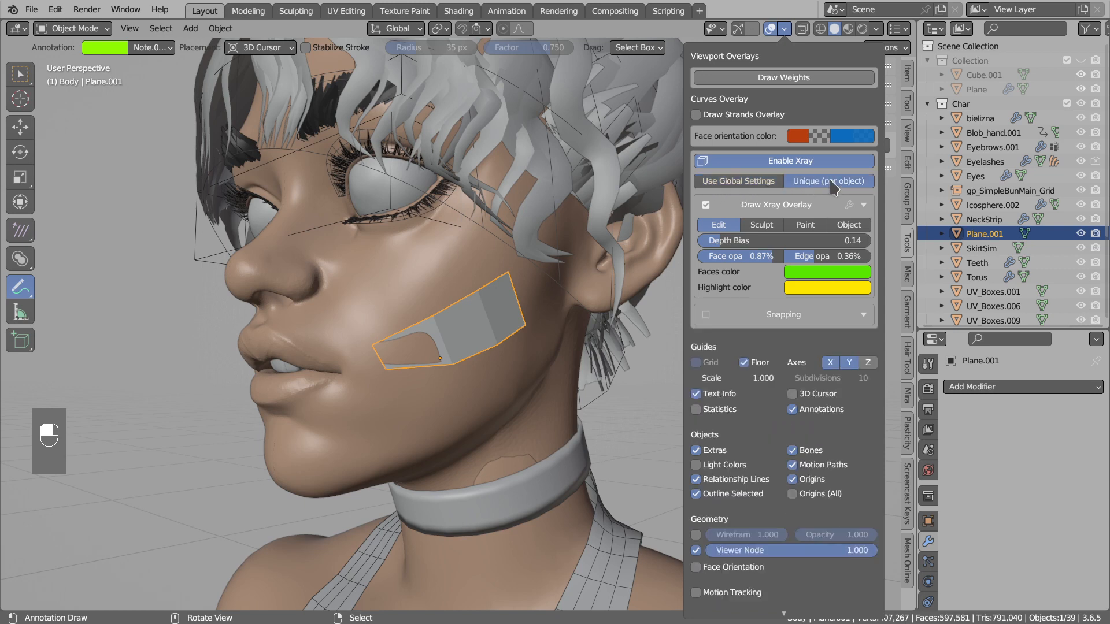
pyautogui.moveTo(767, 318)
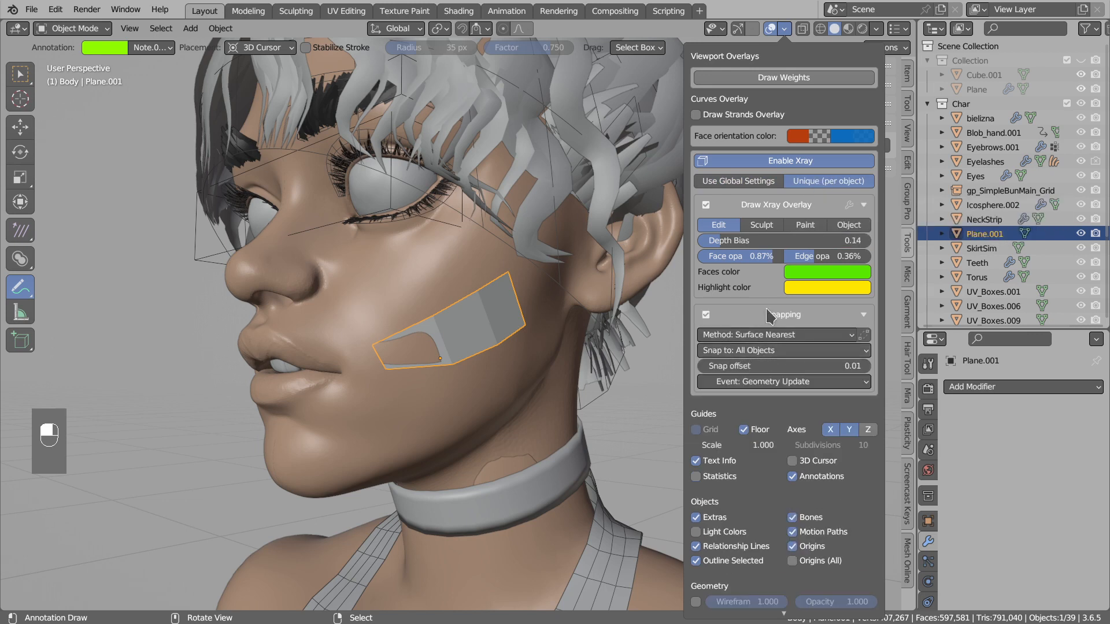
pyautogui.click(784, 351)
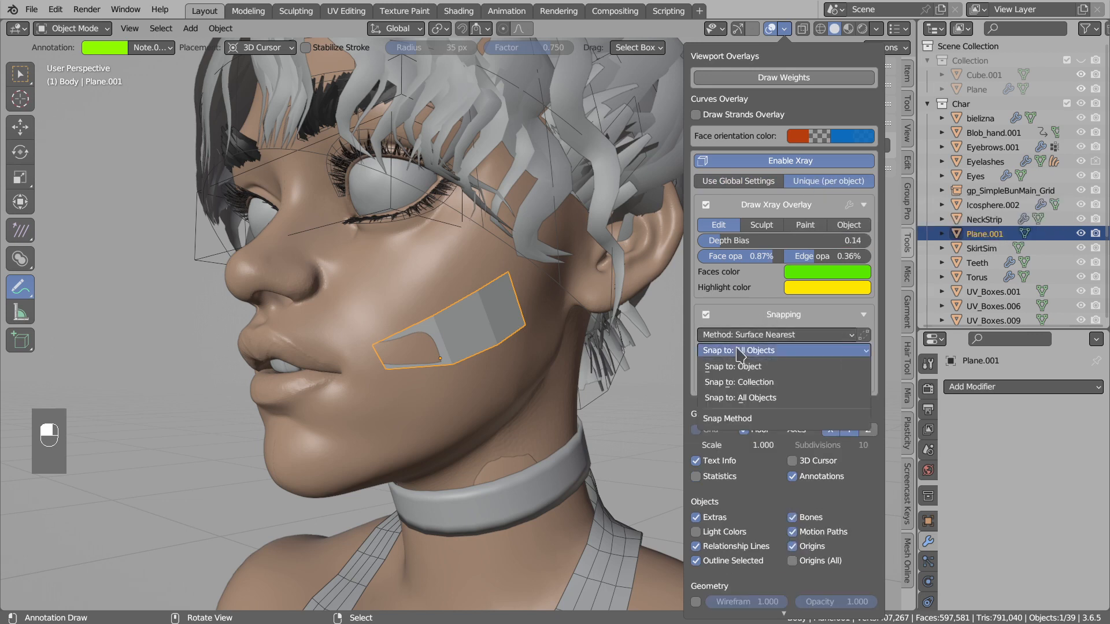
pyautogui.click(739, 382)
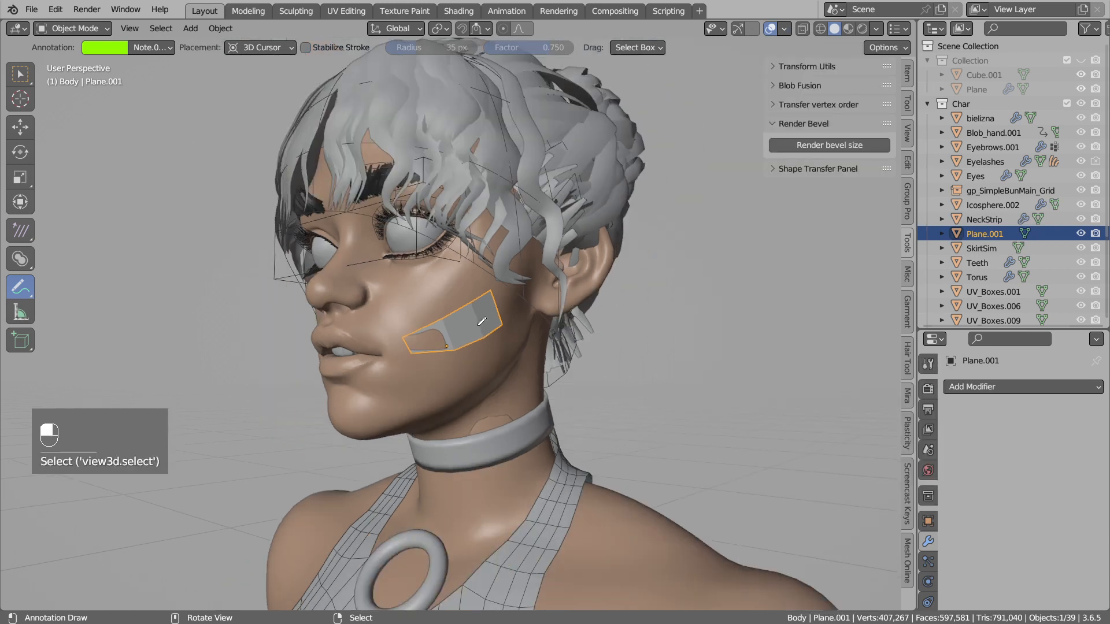
# - Verify global Xray snapping on the practice sphere, then add a Subdivision modifier to the cheek plane
pyautogui.press('Tab')
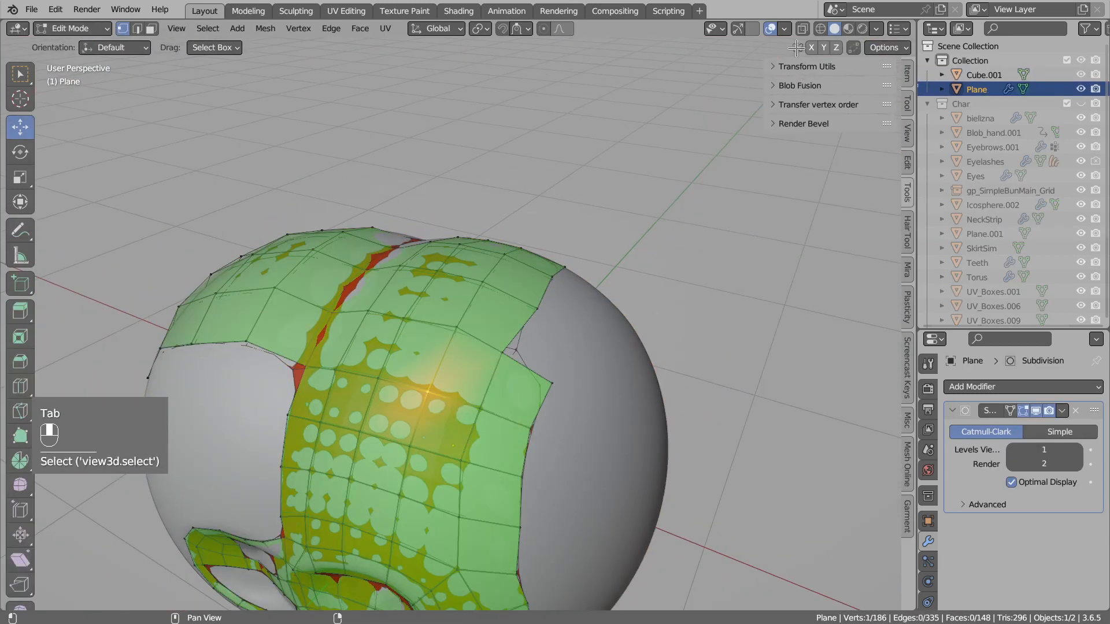
pyautogui.click(780, 29)
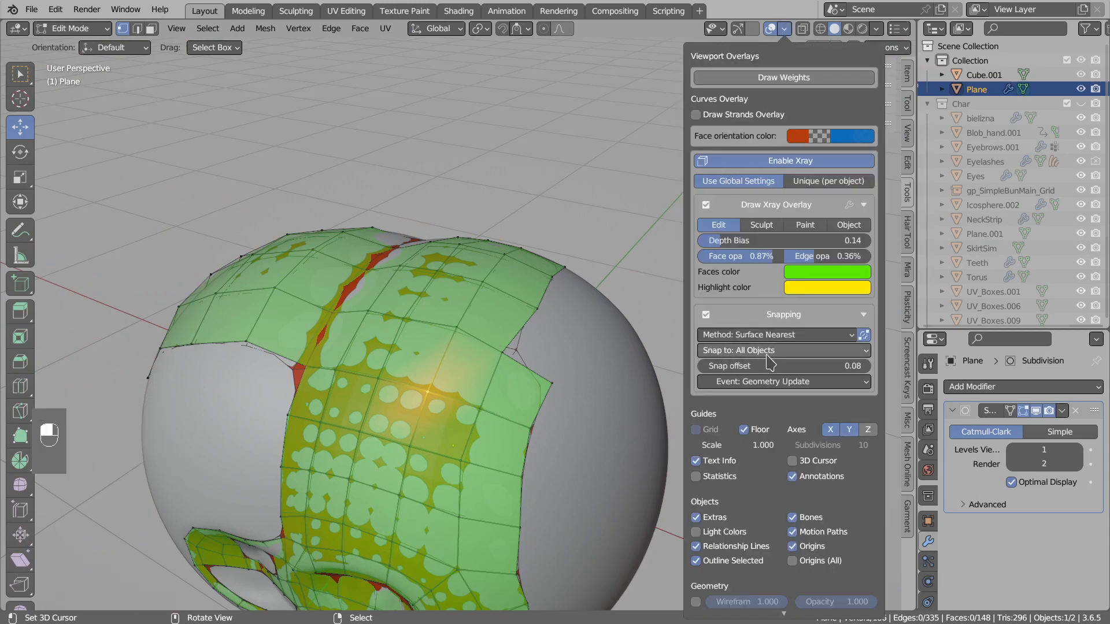
pyautogui.press('g')
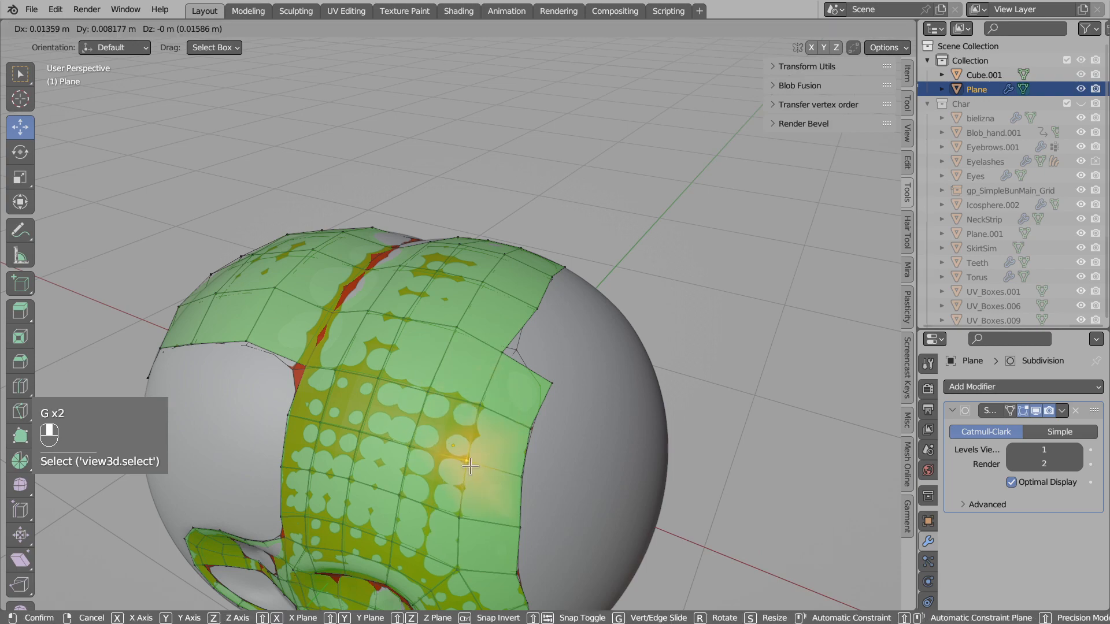
pyautogui.press('Tab')
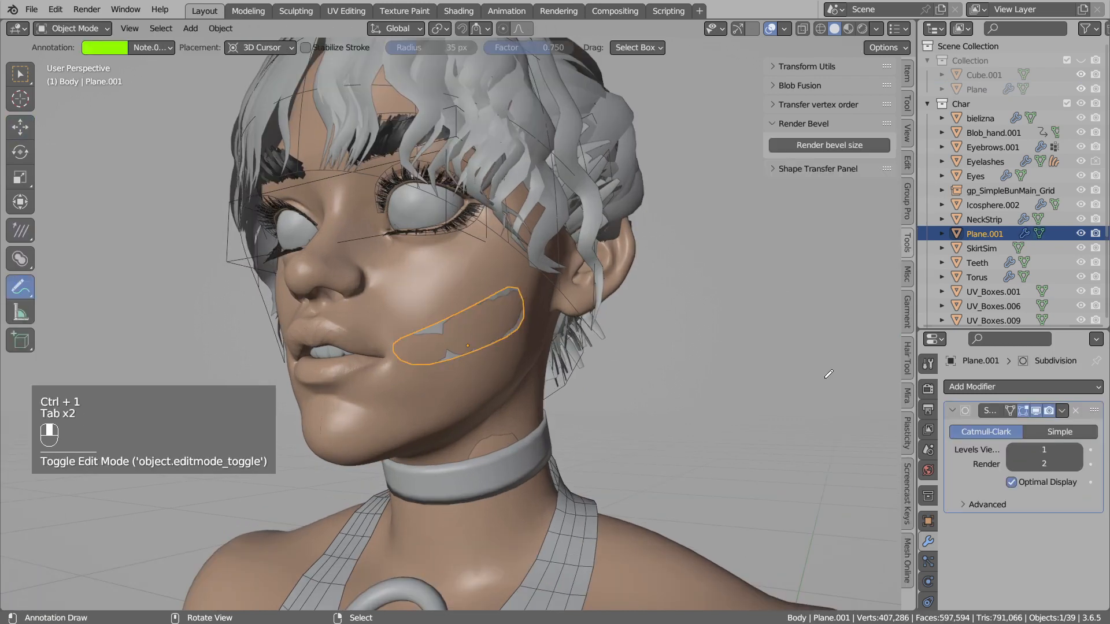
# - Add a Mirror modifier, apply Location, and extend the strip toward the mouth snapping to the Body collection
pyautogui.click(1024, 386)
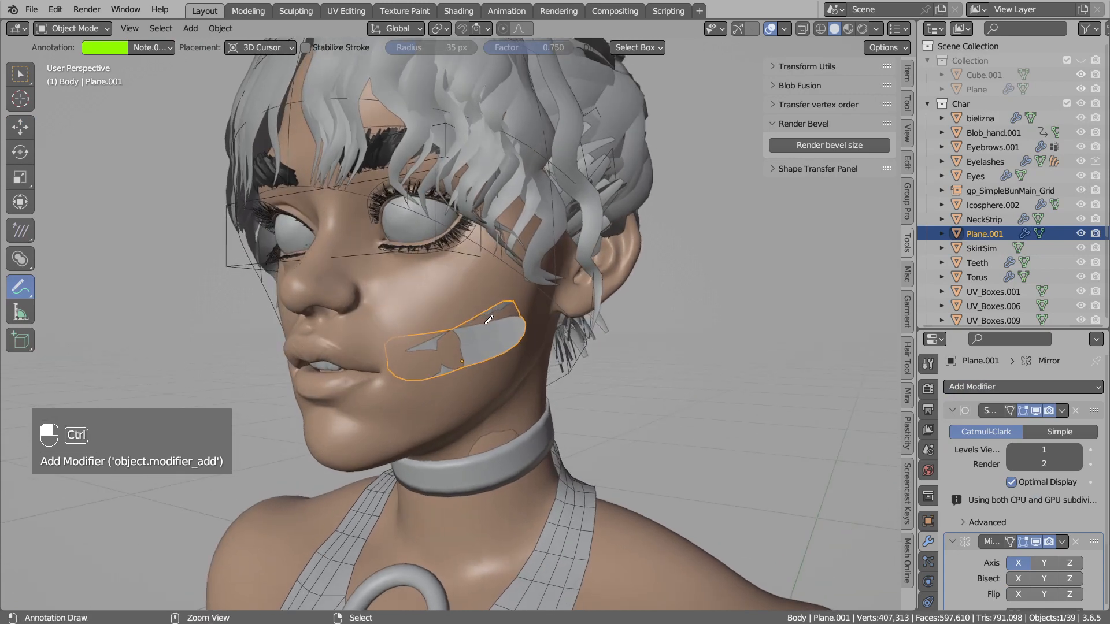
pyautogui.press('Ctrl+A')
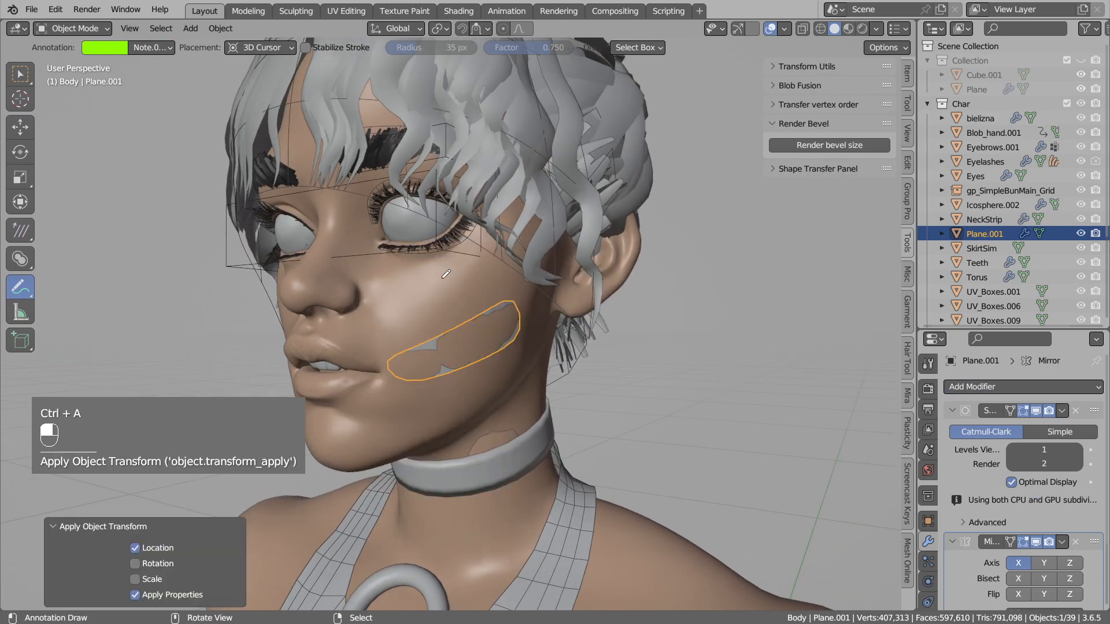
pyautogui.press('Tab')
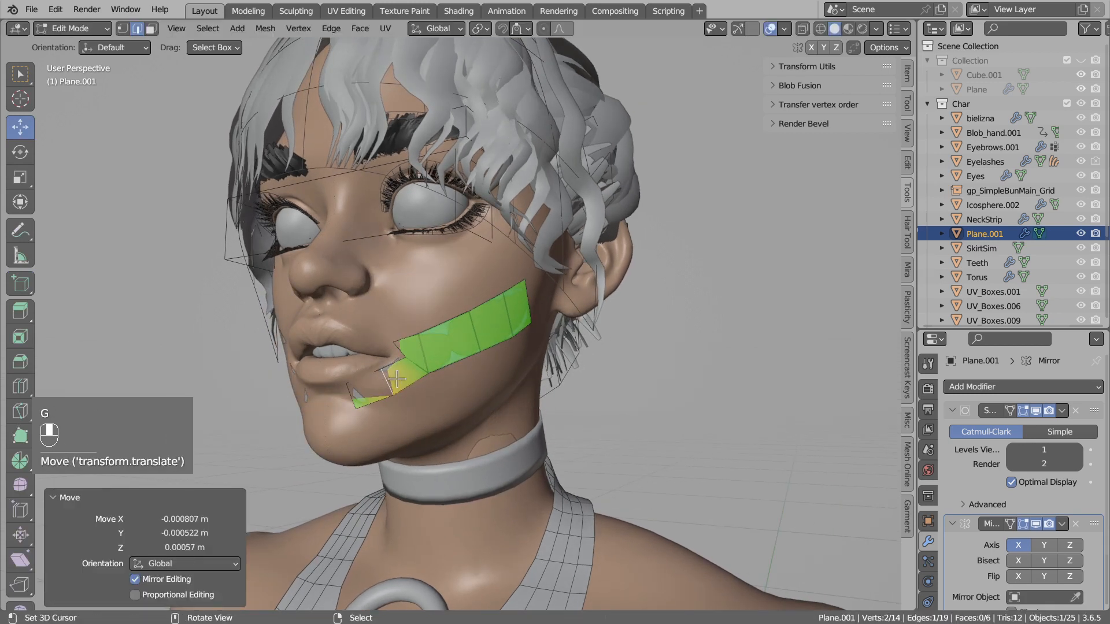
pyautogui.press('s')
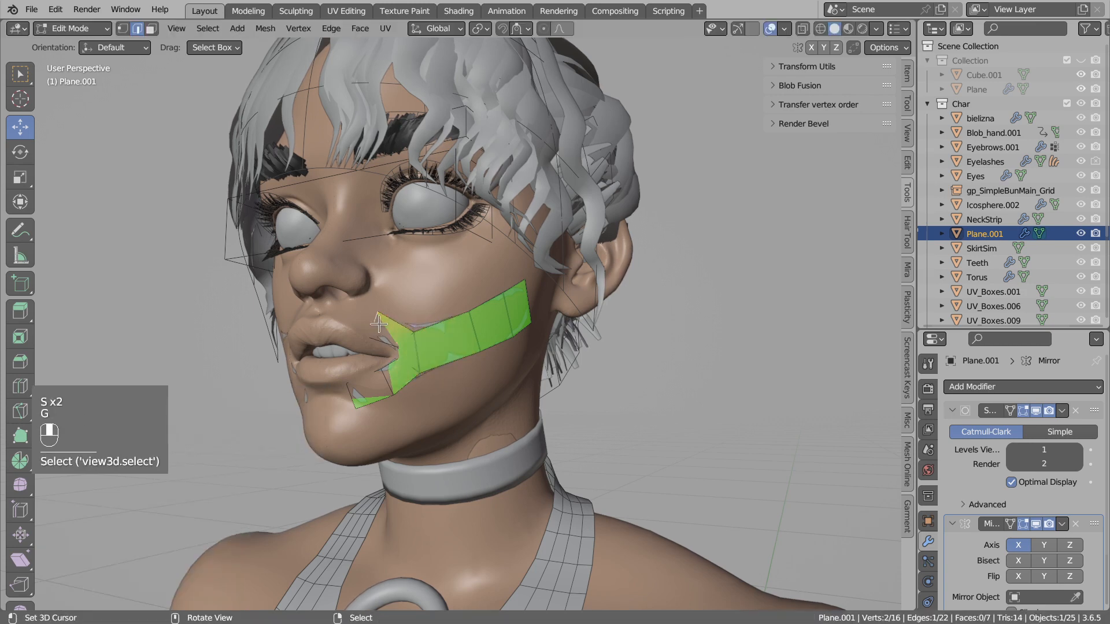
pyautogui.click(784, 29)
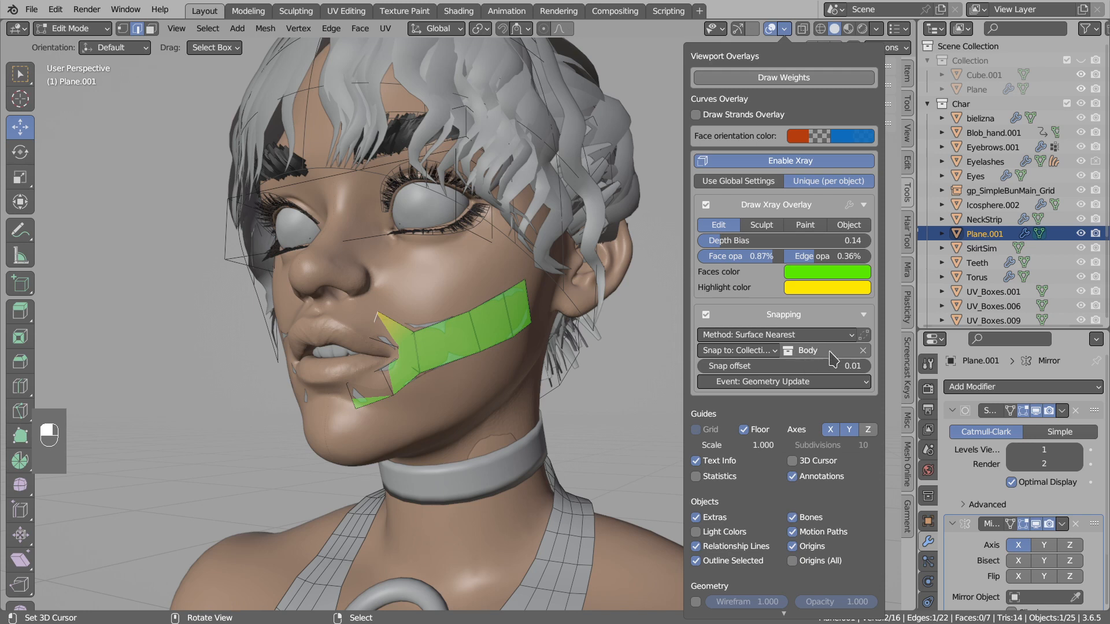
pyautogui.moveTo(758, 365)
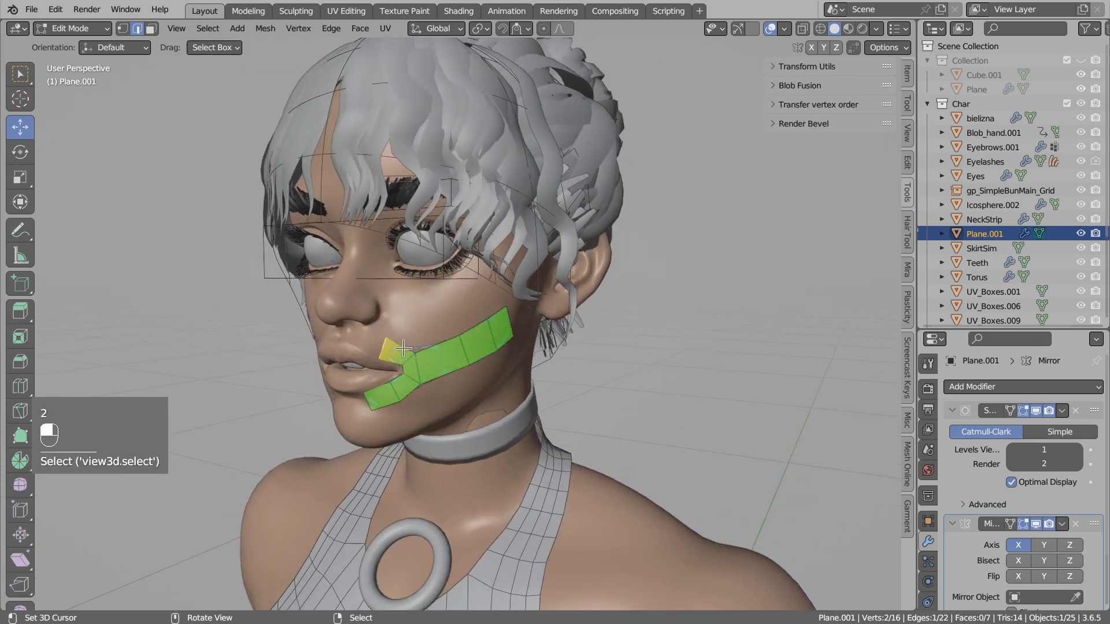
# - Recalculate the strip's normals outward with Inside unticked and add a loop cut for nine faces
pyautogui.press('S')
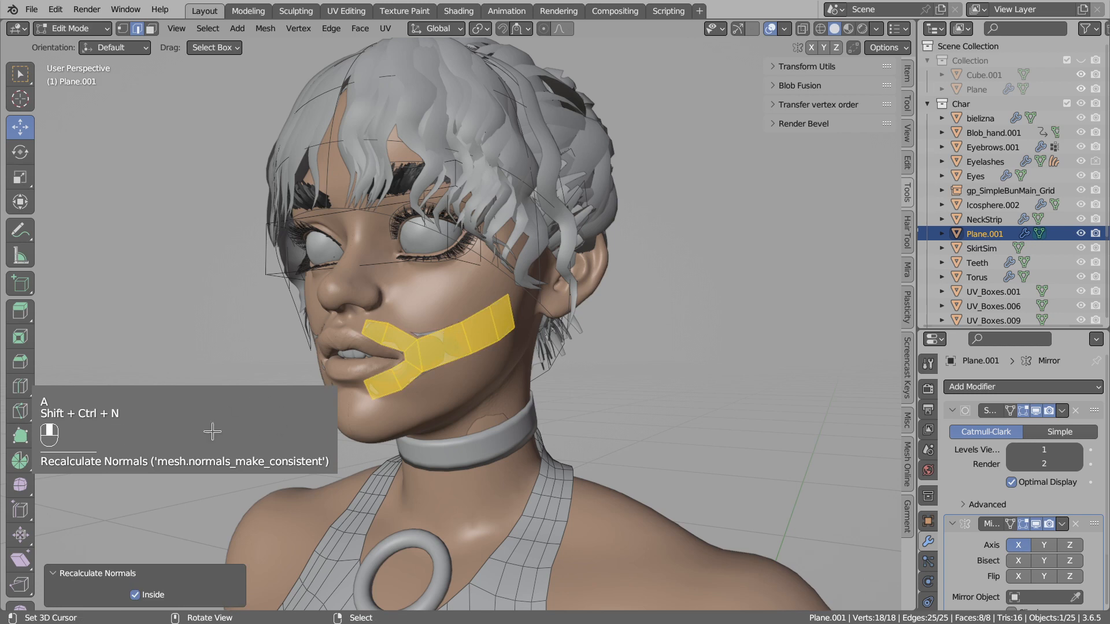
pyautogui.click(134, 594)
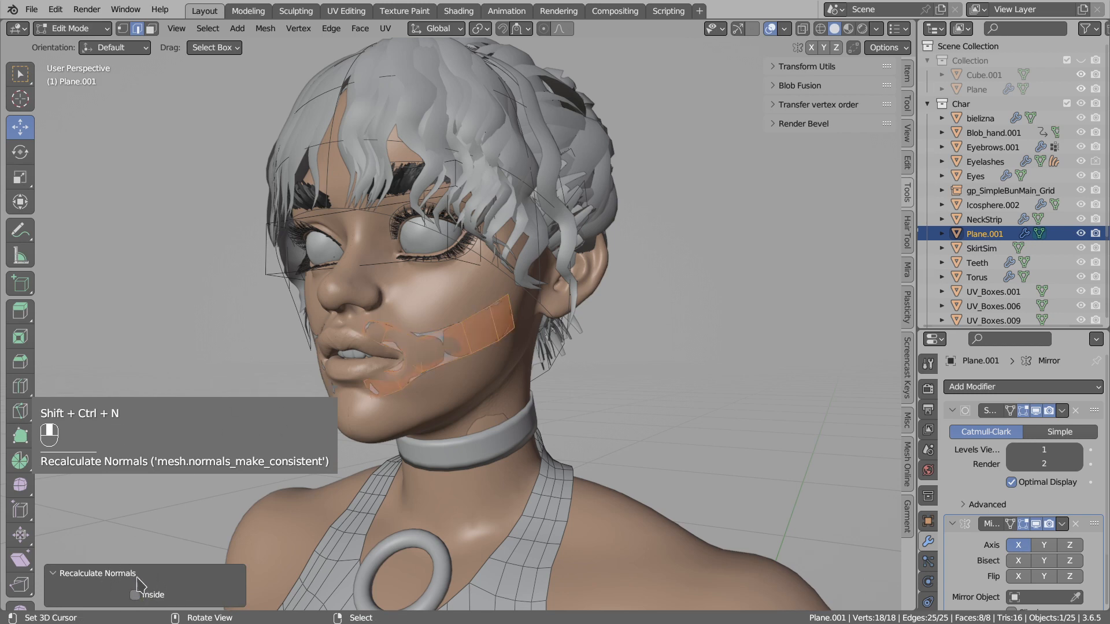
pyautogui.click(136, 594)
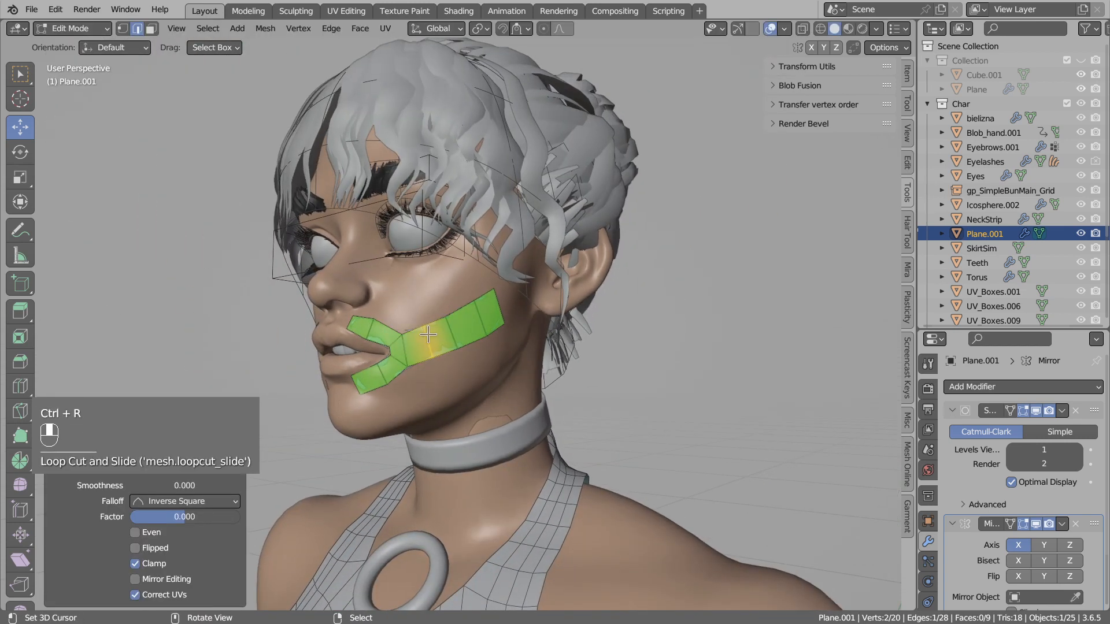
# - Set Clip Start to 0.01 m and extrude a second branch from the cheek toward the eye
pyautogui.click(906, 133)
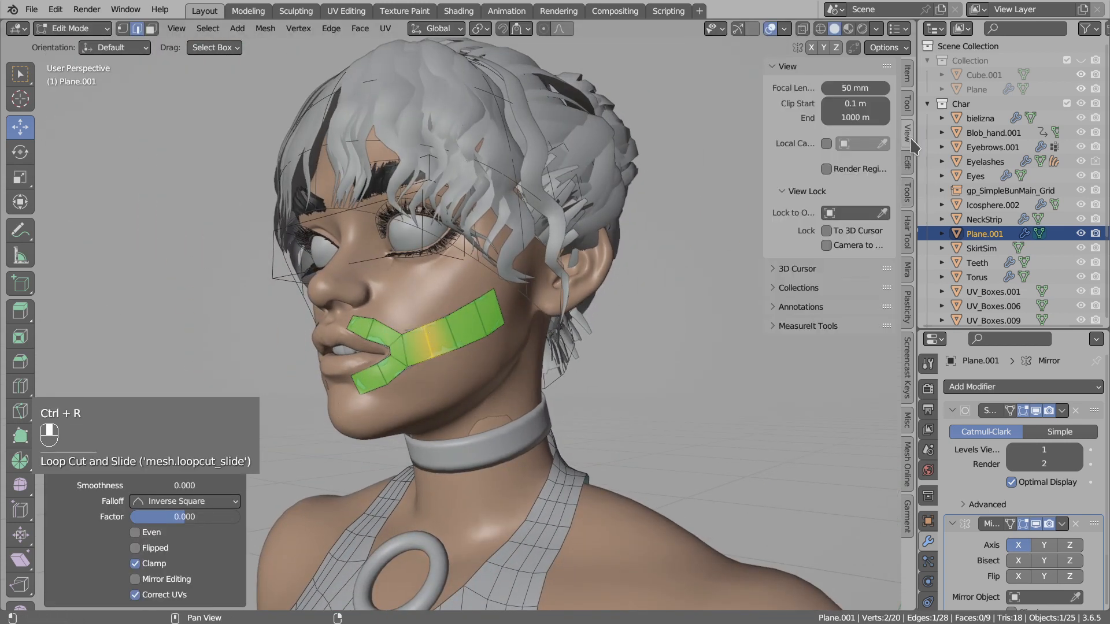
pyautogui.click(856, 104)
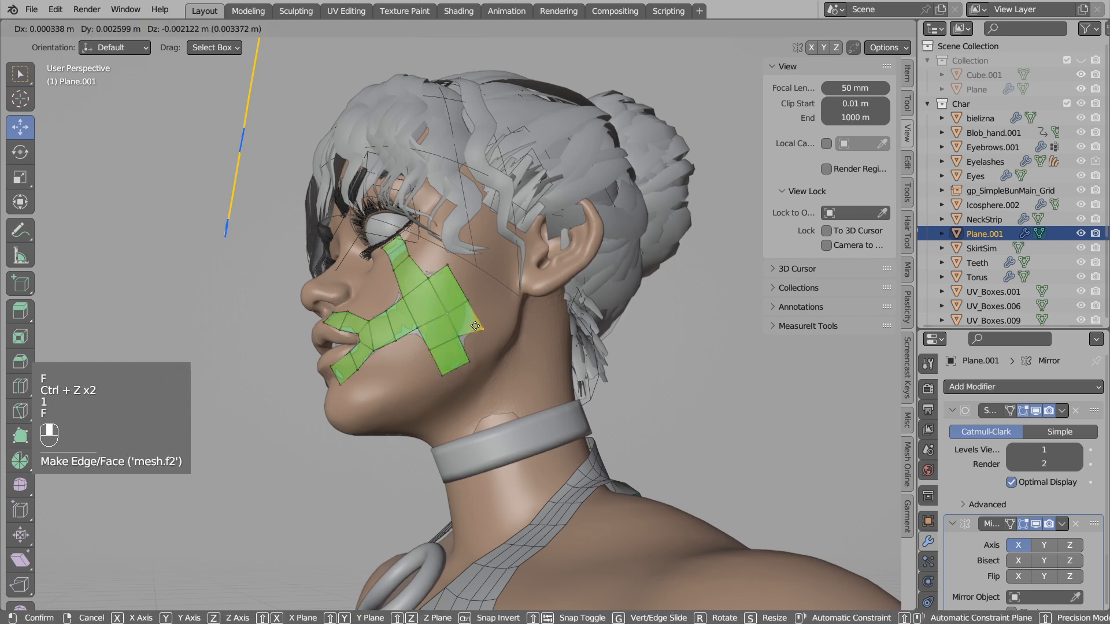
pyautogui.press('g')
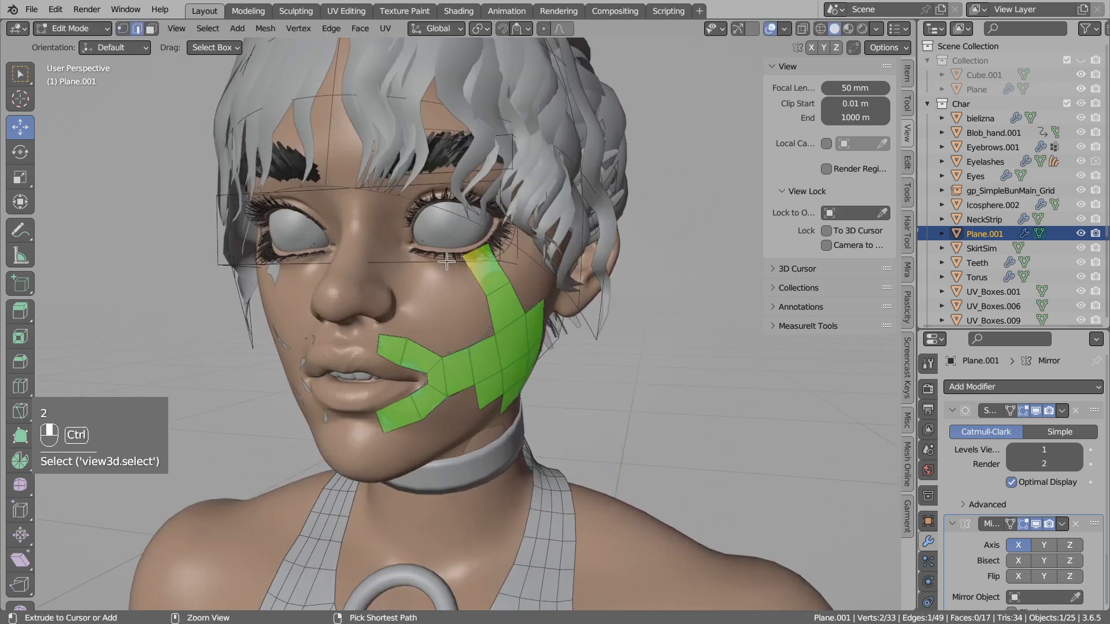
# - Extend the patch to 19 faces with Draw Xray Overlay Unique (per object), Surface Nearest snapping to Body
pyautogui.click(446, 261)
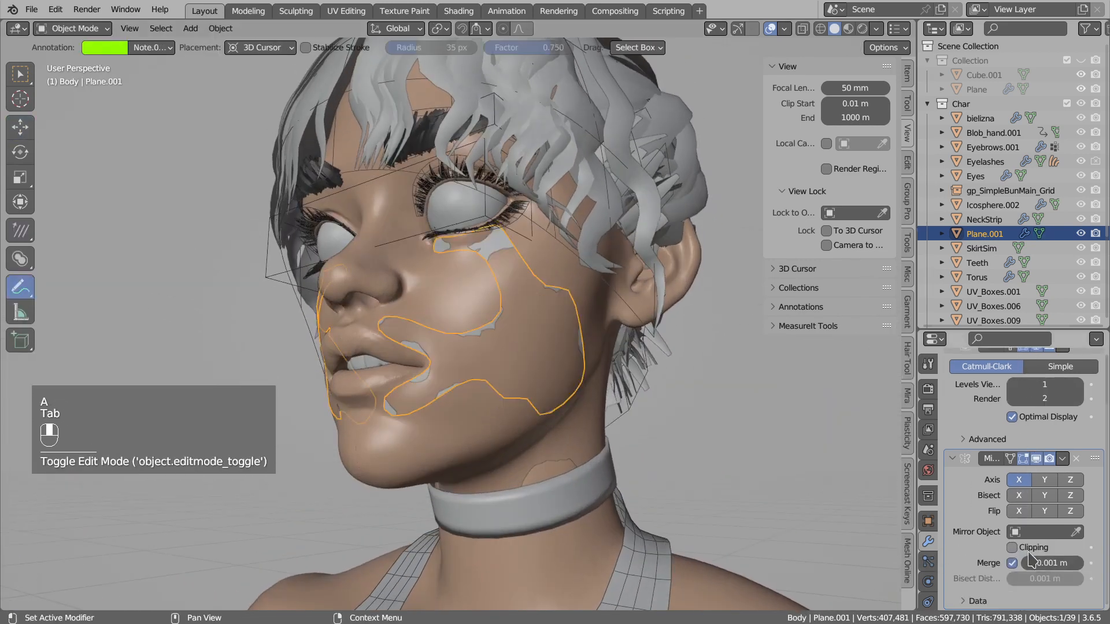
pyautogui.press('Tab')
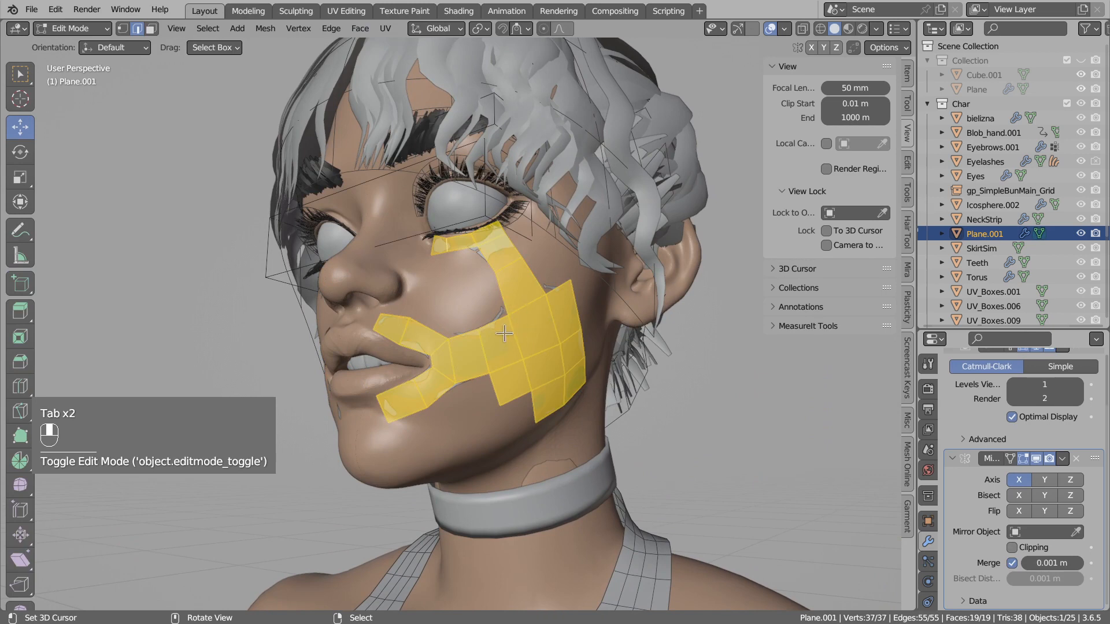
pyautogui.click(784, 27)
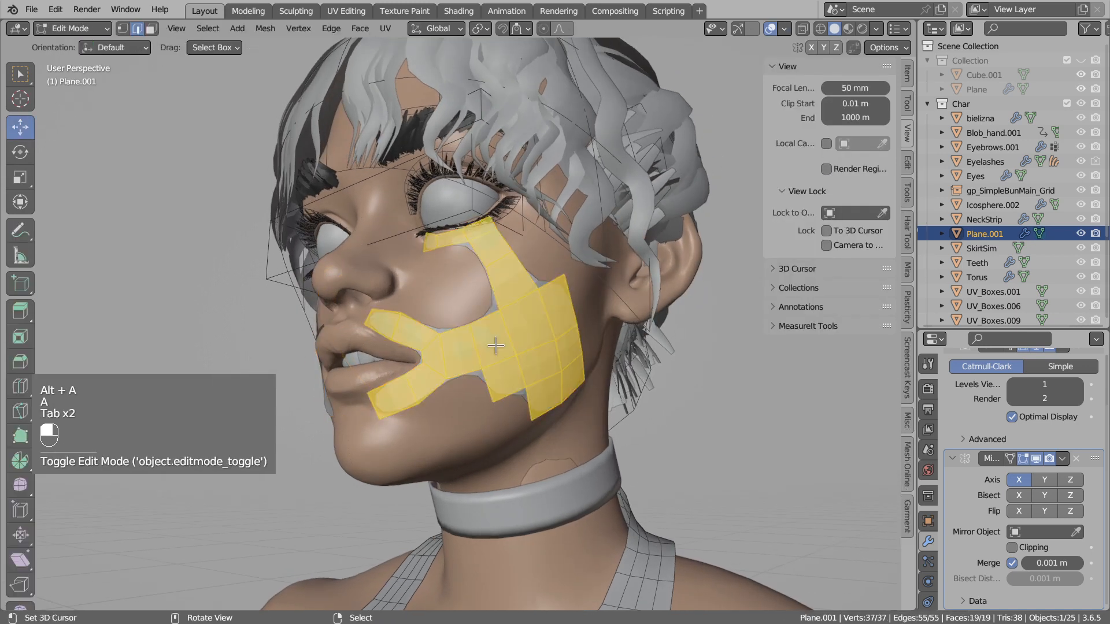
pyautogui.click(784, 28)
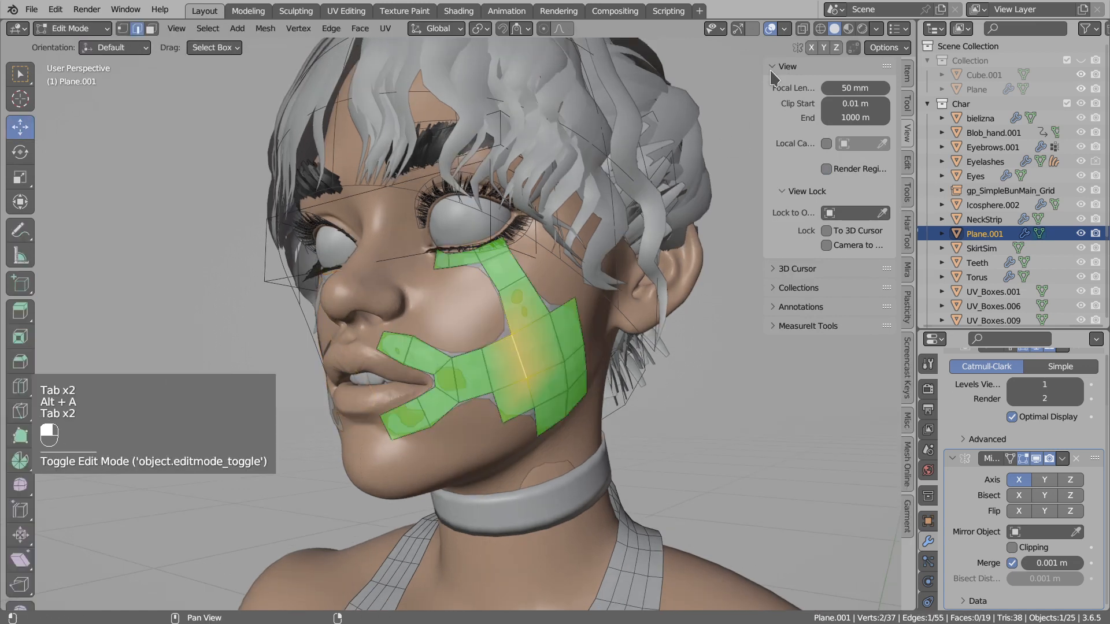
pyautogui.click(786, 29)
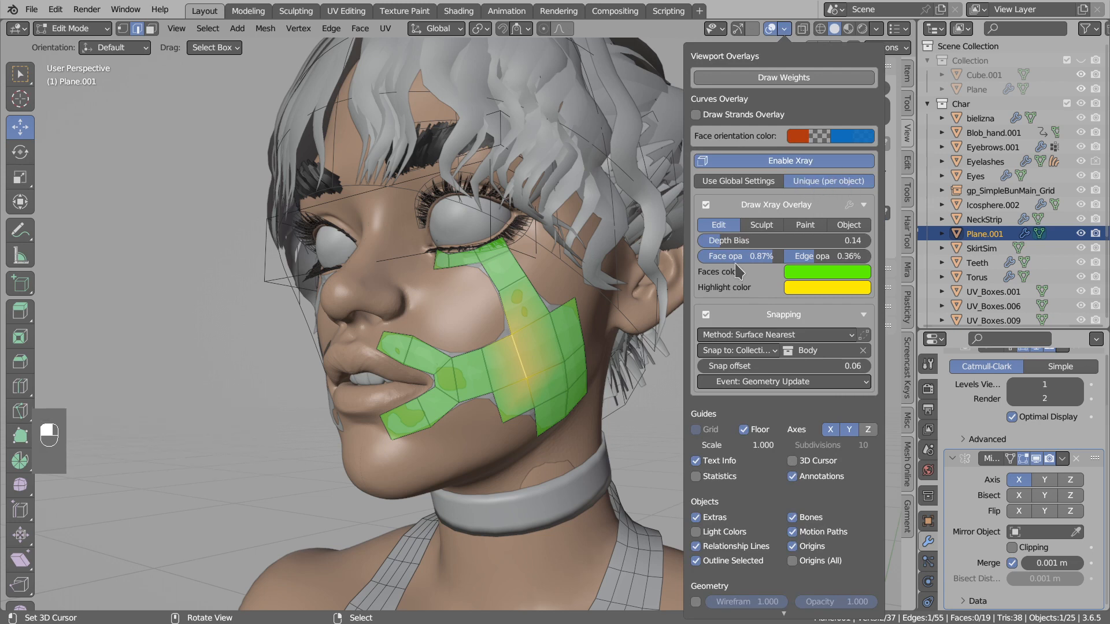
pyautogui.press('Tab')
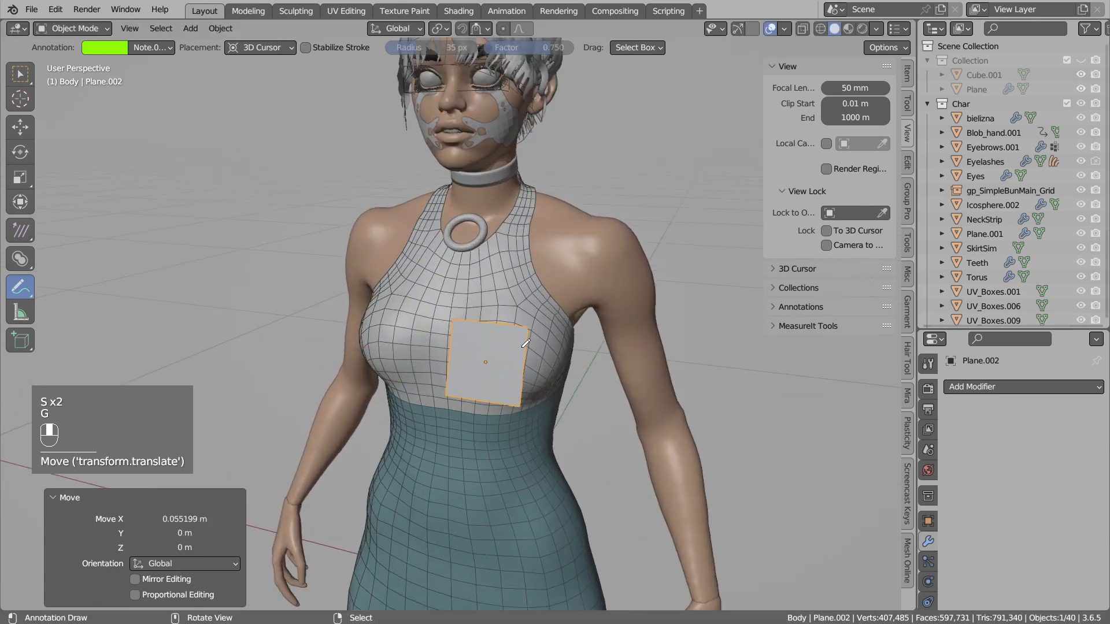
# - Set Plane.002's snap target to SkirtSim via the eyedropper and loop-cut it into four faces
pyautogui.press('Tab')
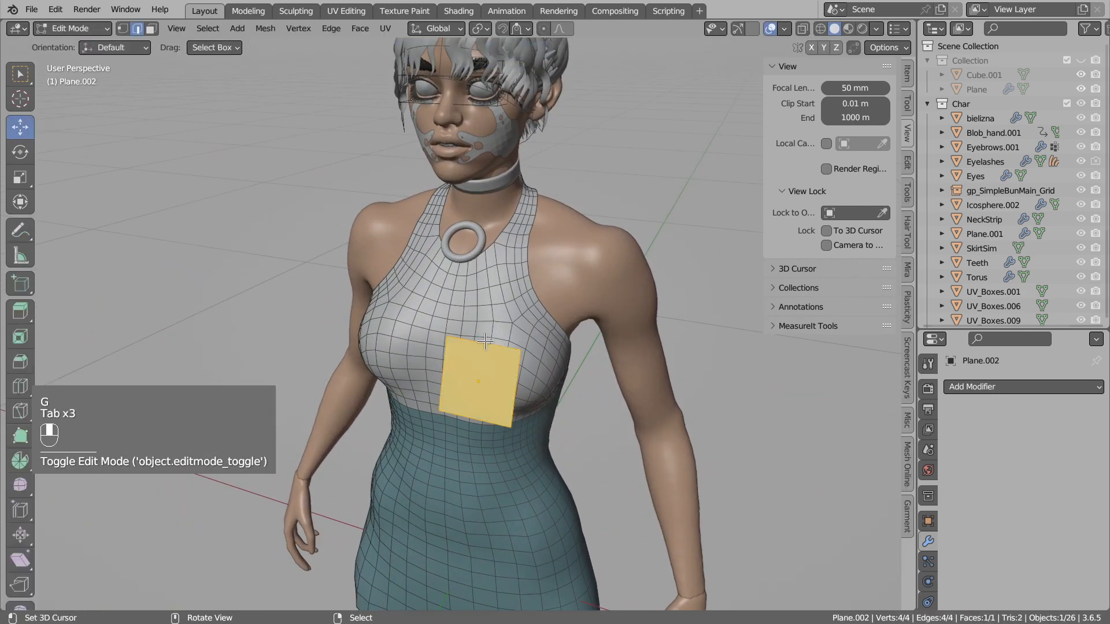
pyautogui.click(777, 28)
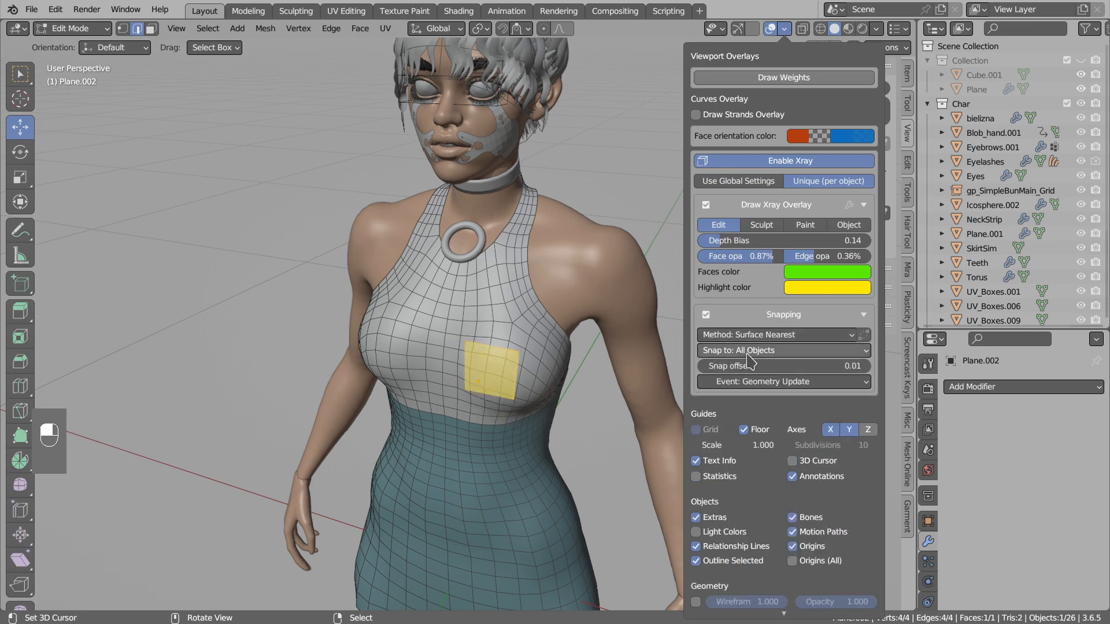
pyautogui.click(784, 350)
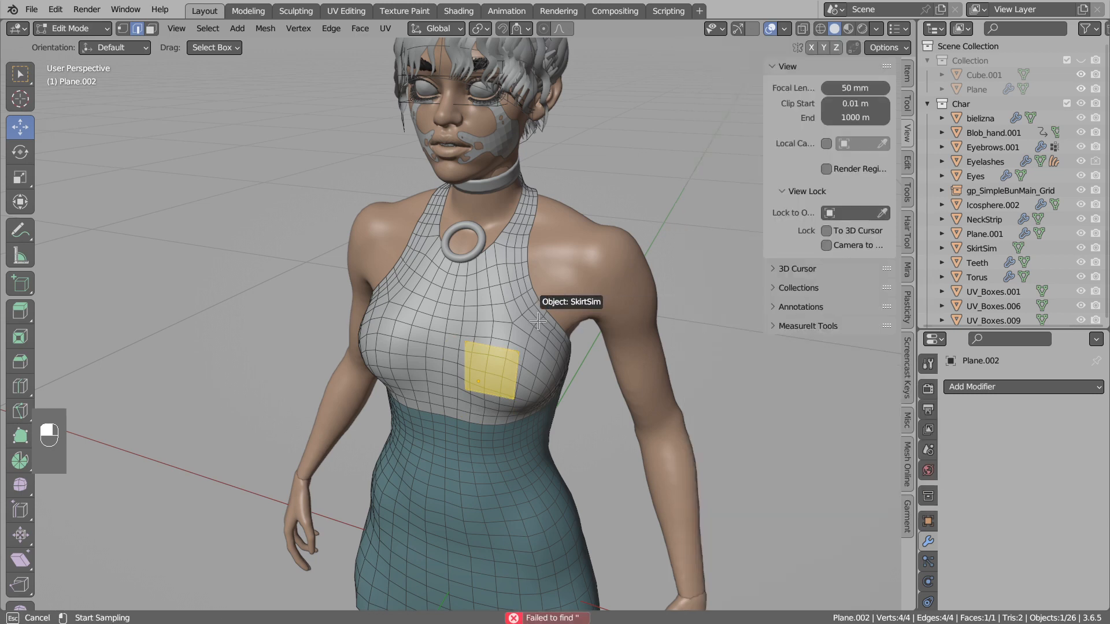
pyautogui.click(784, 29)
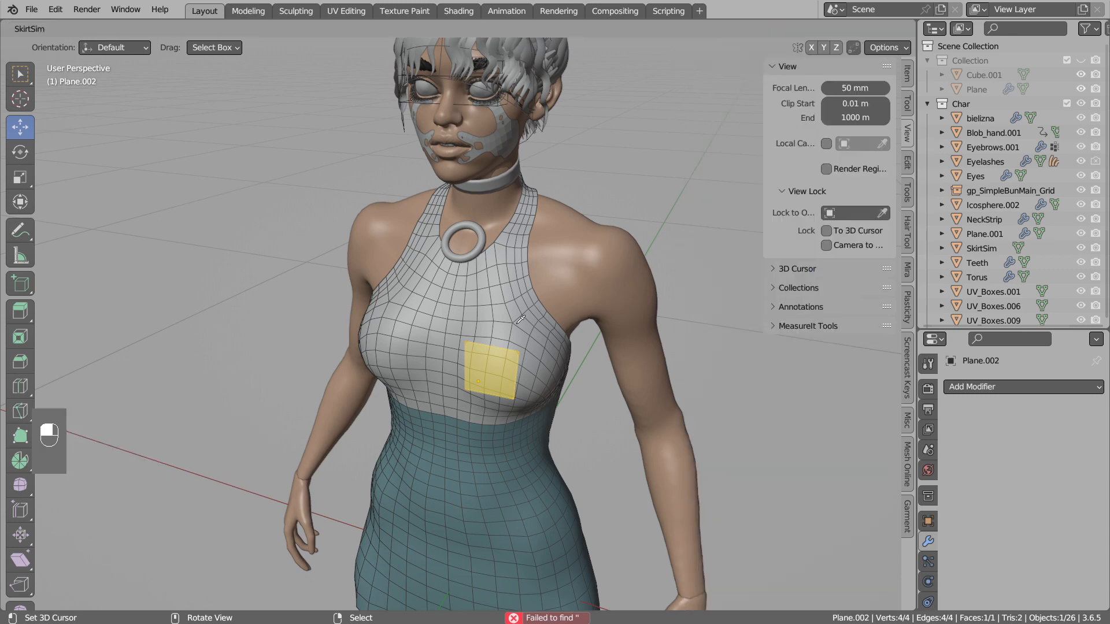
pyautogui.press('Tab')
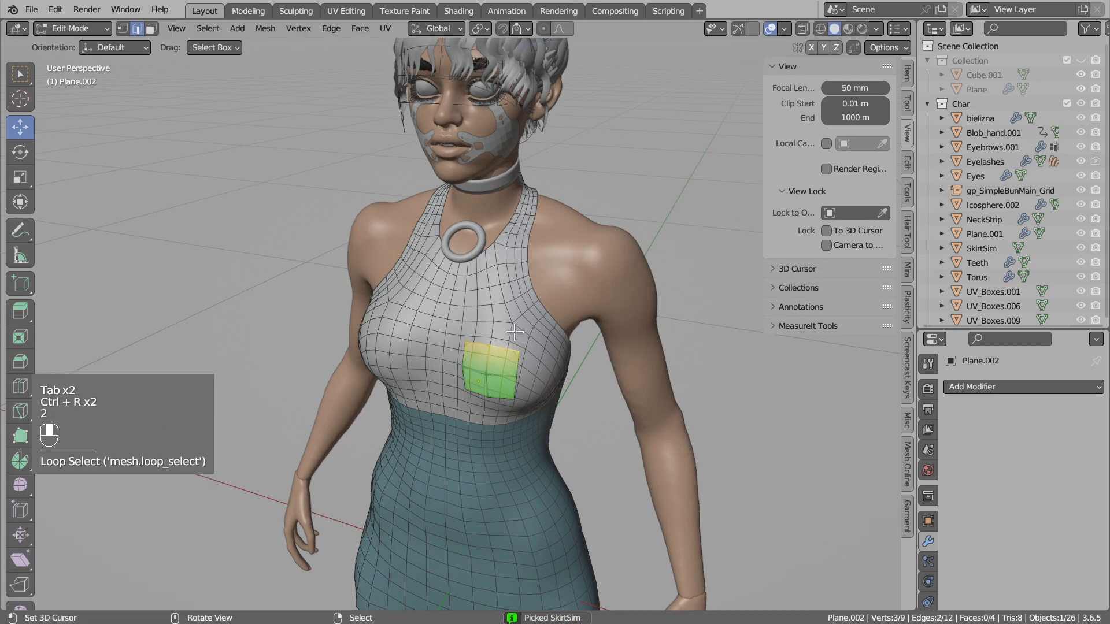
# - Extrude the dress-top edges up the chest toward the neck ring
pyautogui.press('E')
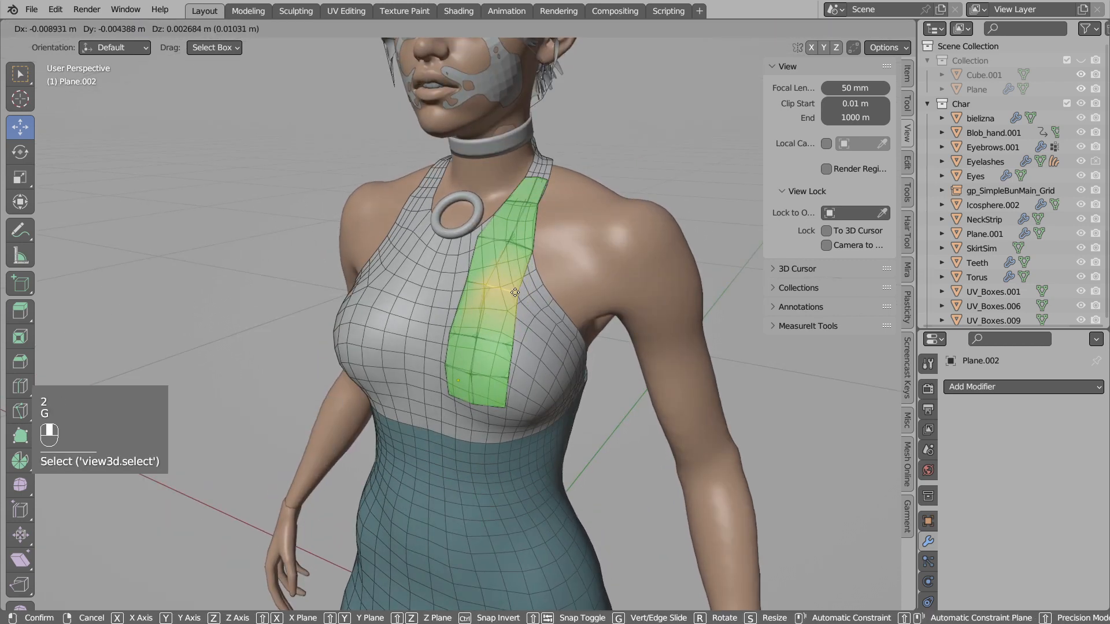
pyautogui.press('E')
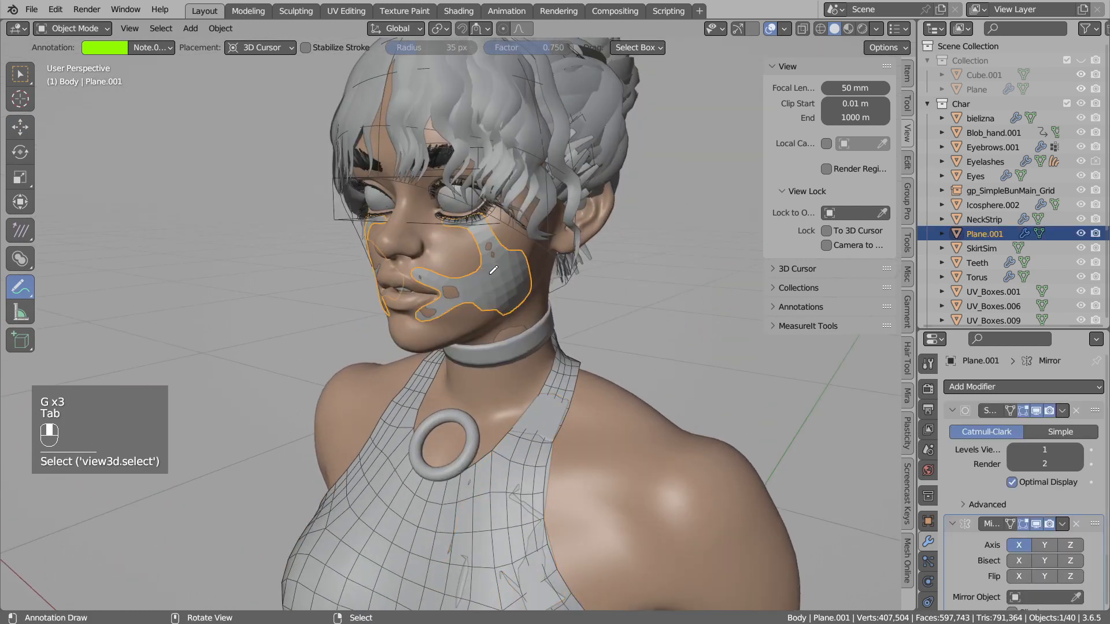
# - Extrude the cheek patch into a strip around the eye socket, checking the snapping overlay settings
pyautogui.press('Tab')
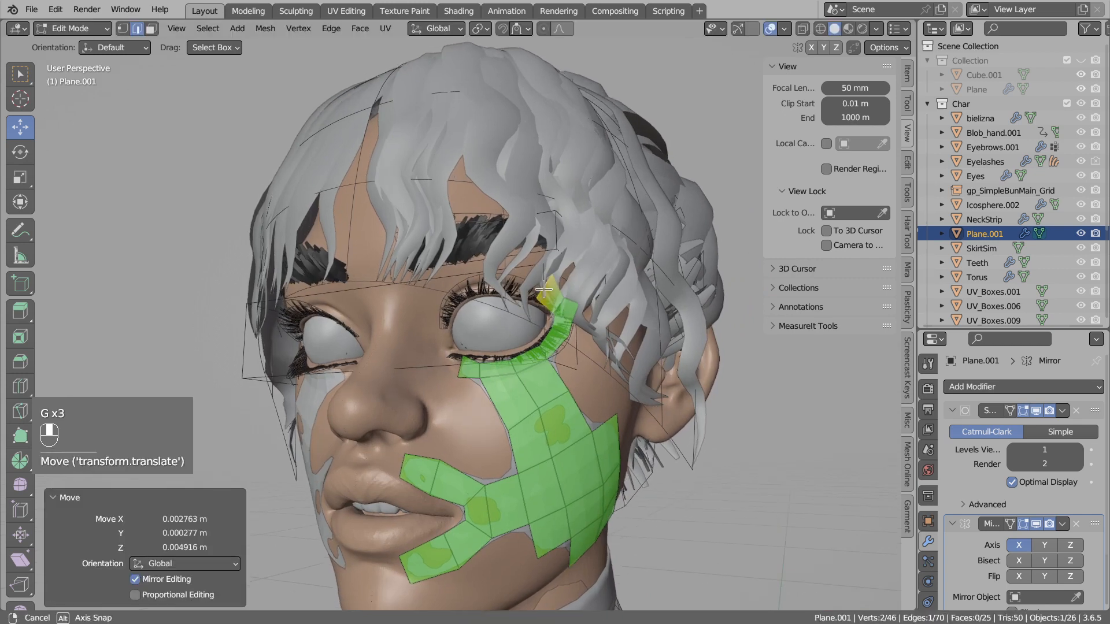
pyautogui.click(787, 28)
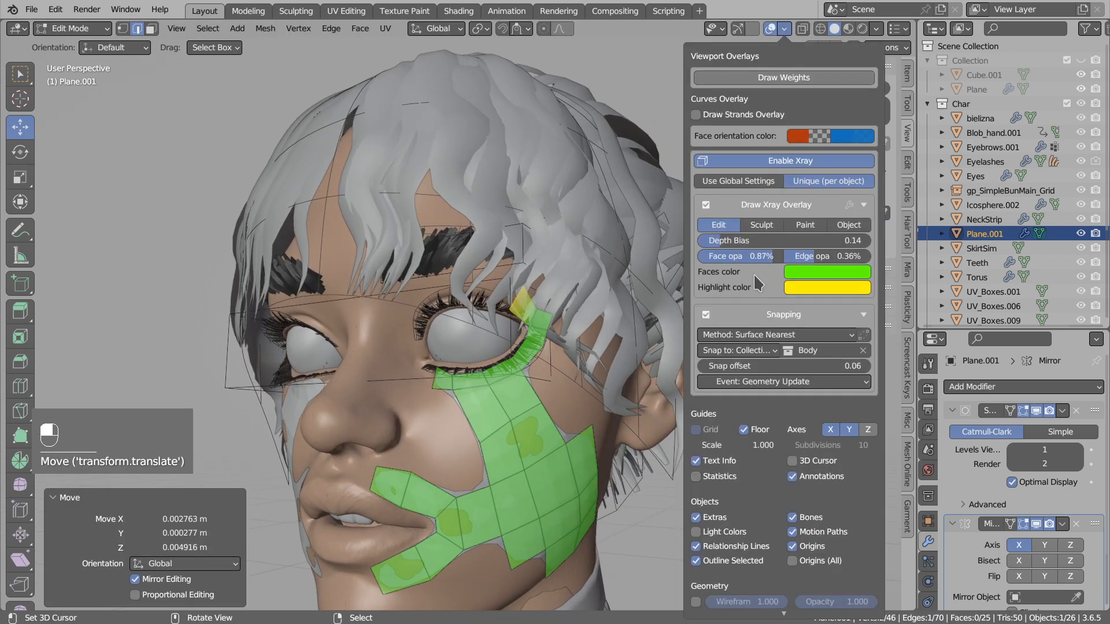
pyautogui.click(777, 335)
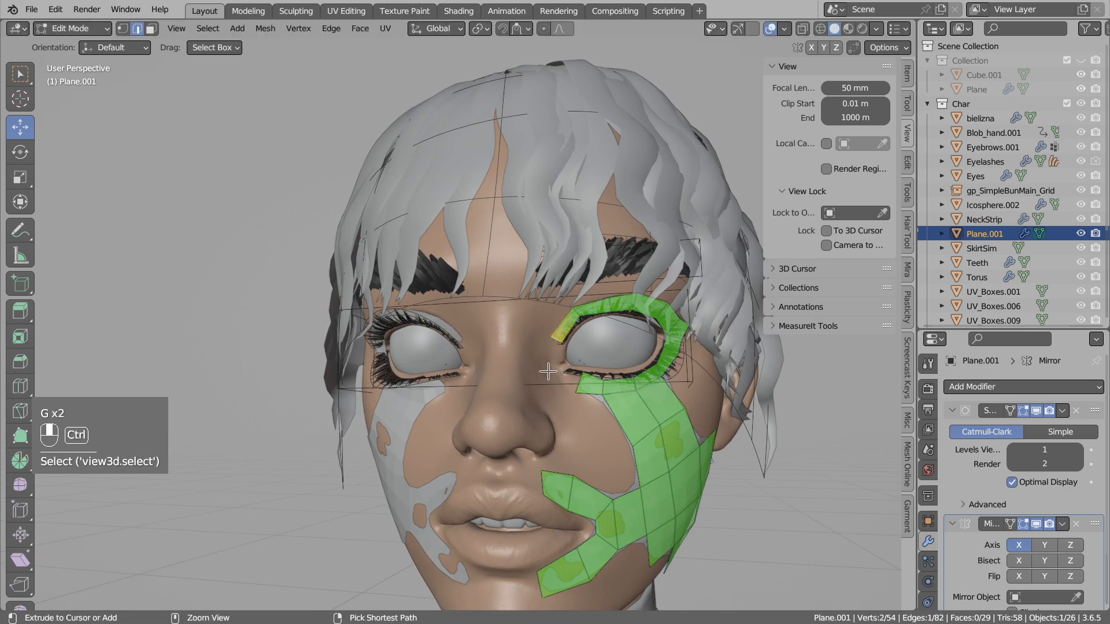
# - Try Surface Projected snapping, then set the method back to Surface Nearest onto Body
pyautogui.click(785, 29)
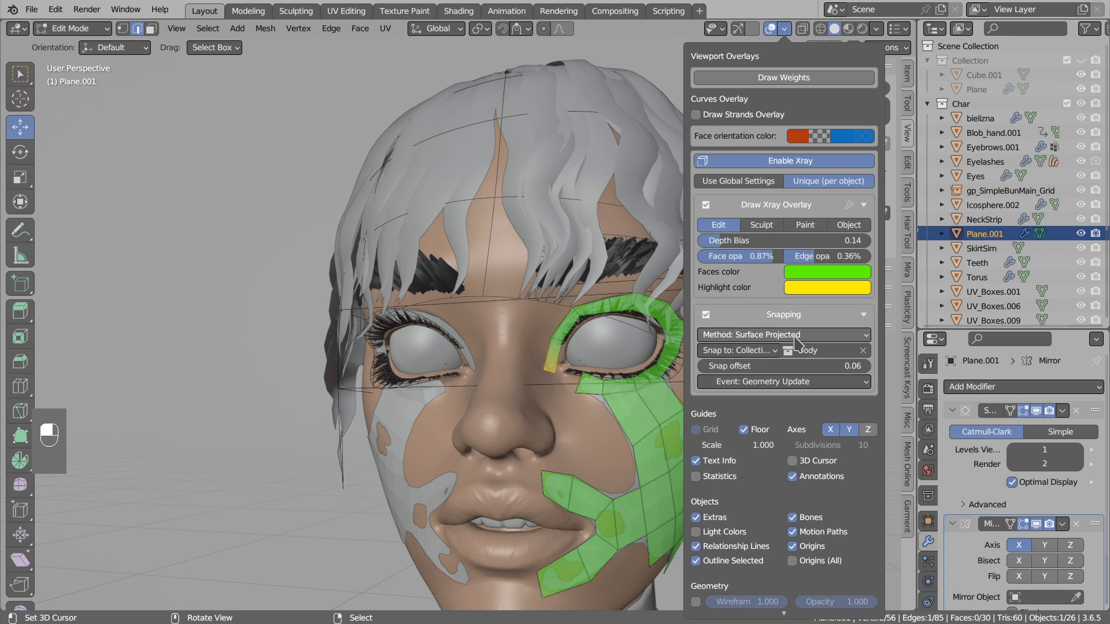
pyautogui.click(782, 336)
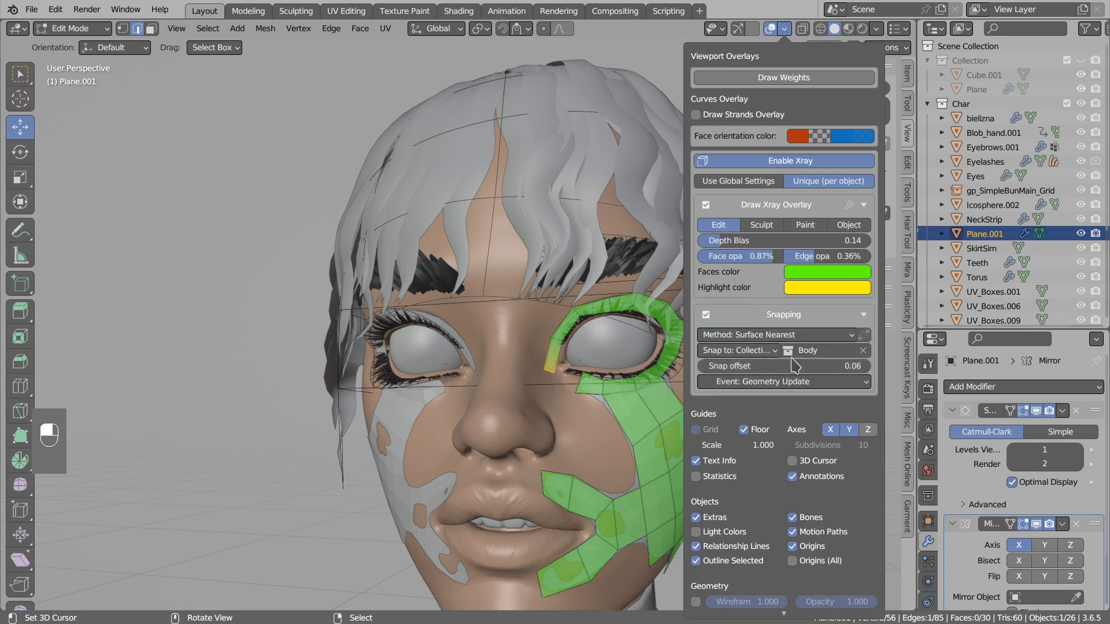
pyautogui.moveTo(864, 335)
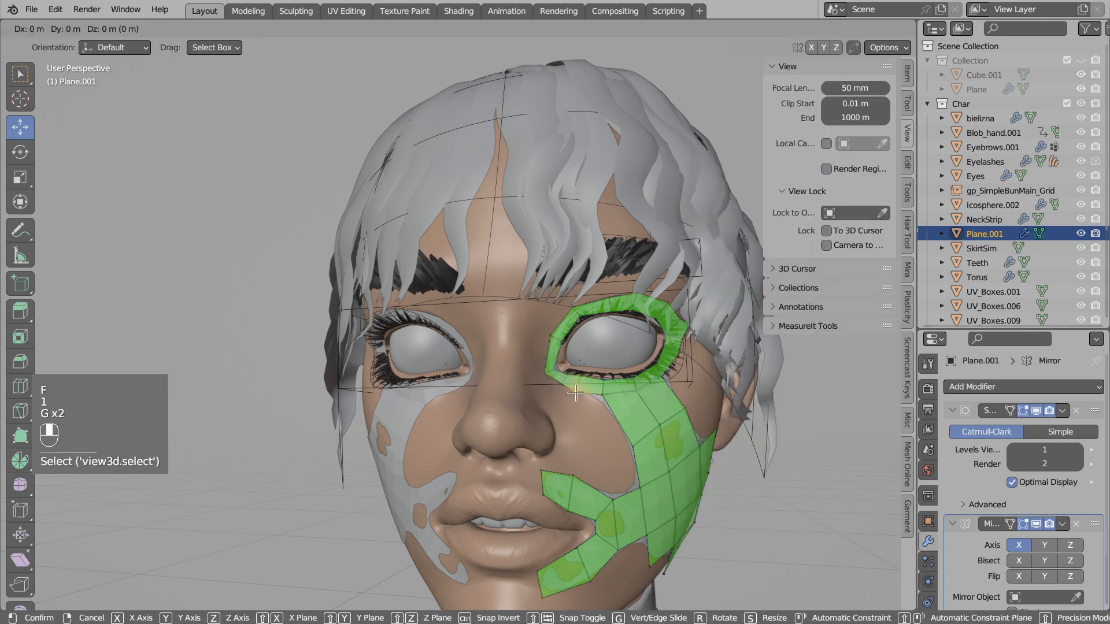
# - Extrude the face patch down beside the lips to 35 faces and return to Object Mode
pyautogui.press('Tab')
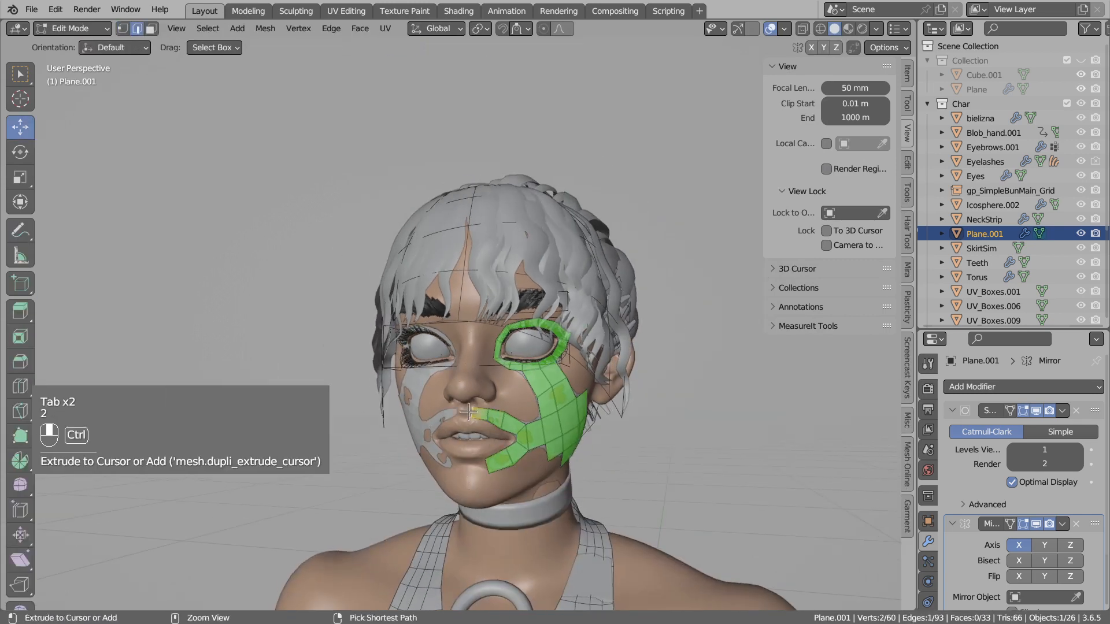
pyautogui.press('e')
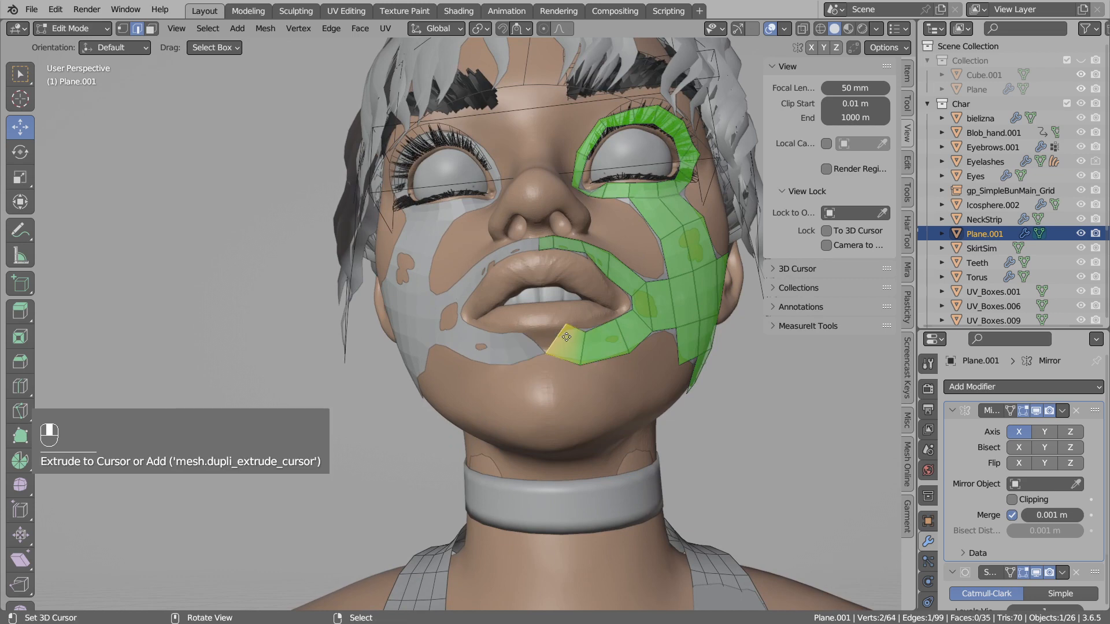
pyautogui.press('Tab')
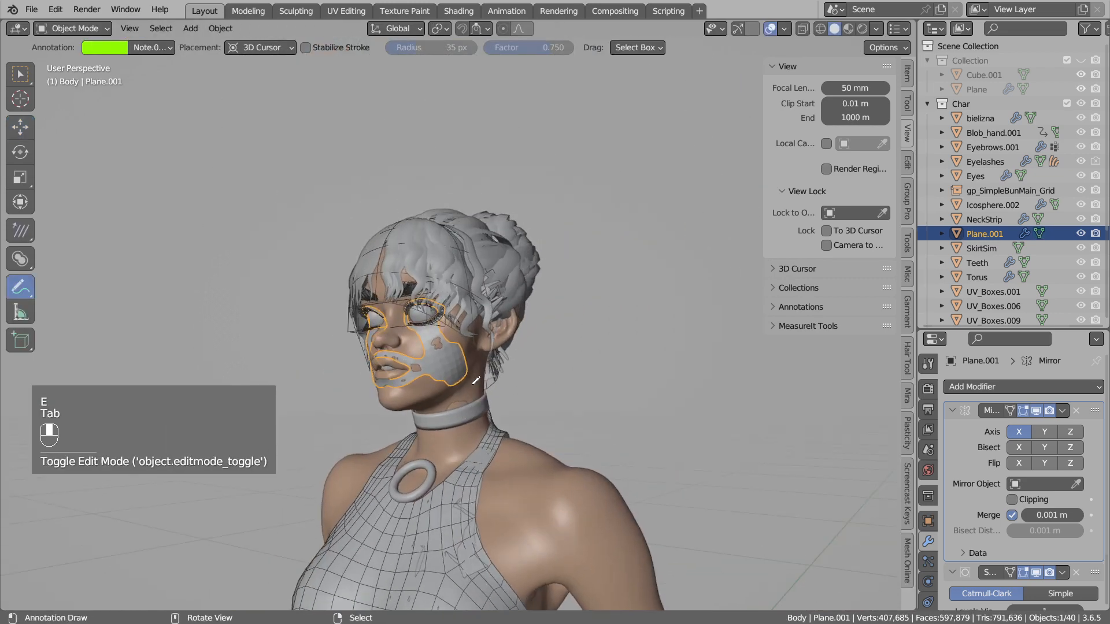